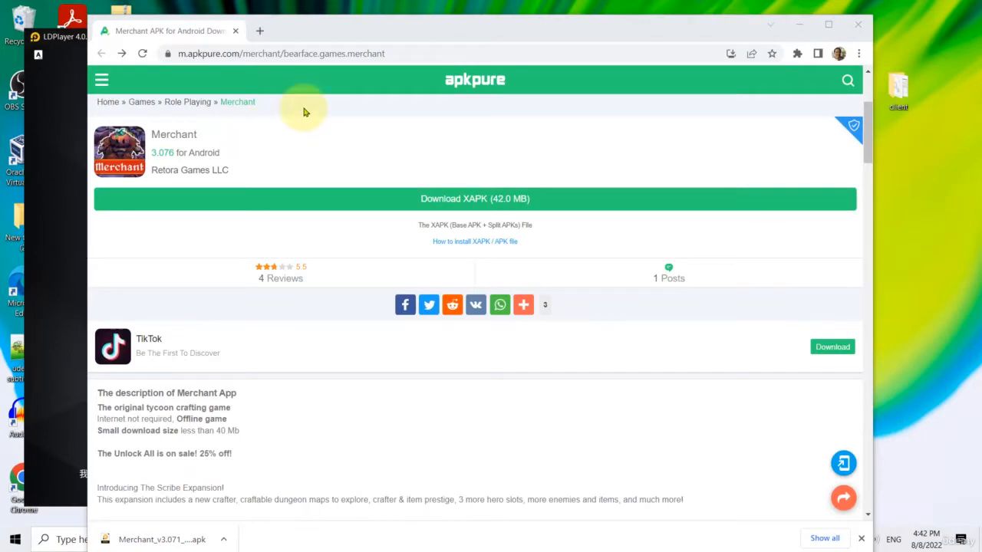
mouse_move(359, 395)
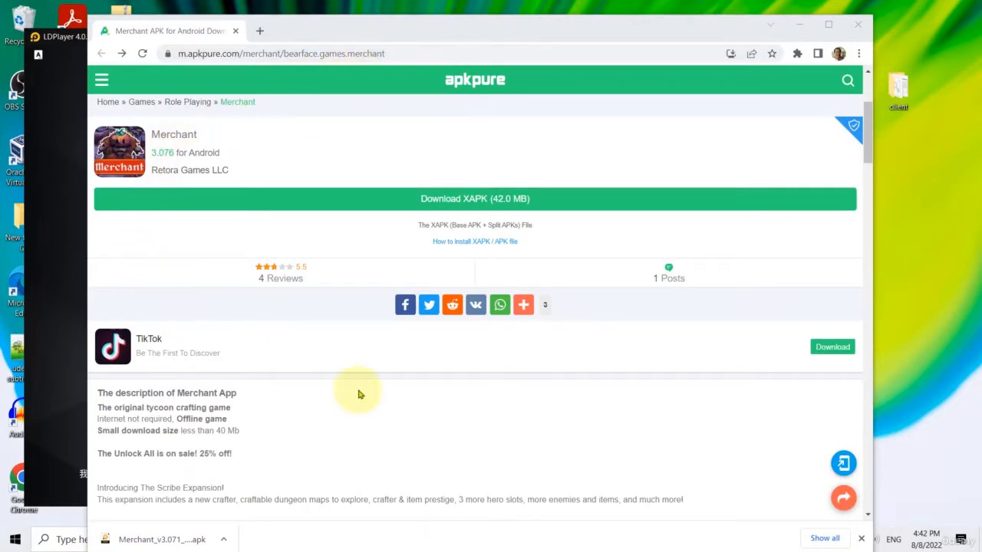
mouse_move(416, 252)
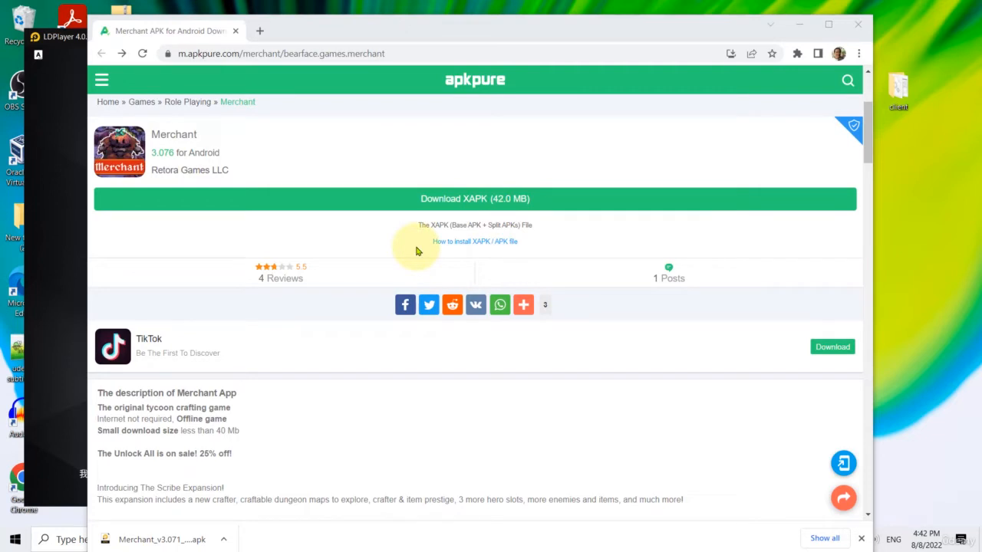
mouse_move(261, 221)
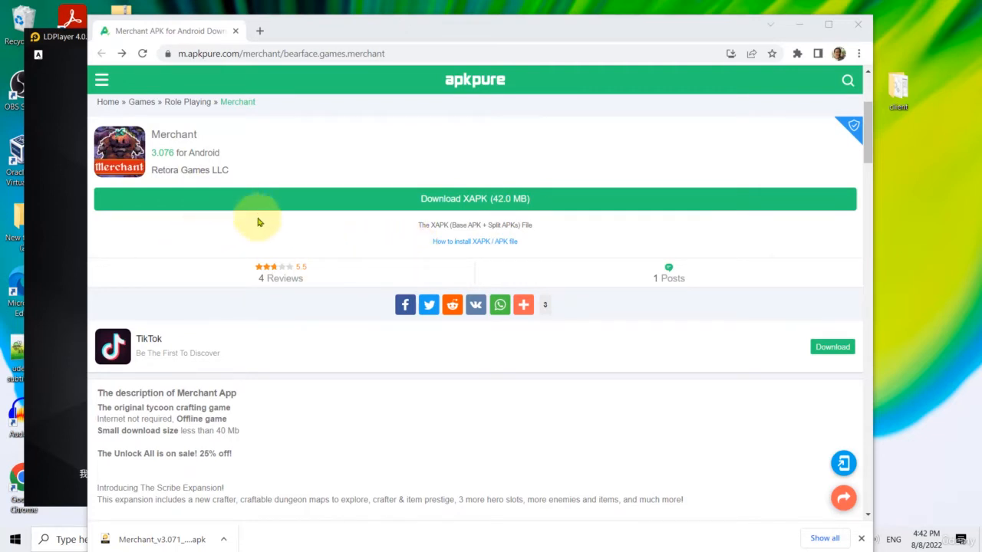
Step: Scroll to the Merchant screenshots and view the first one in full size
scroll("down", 3)
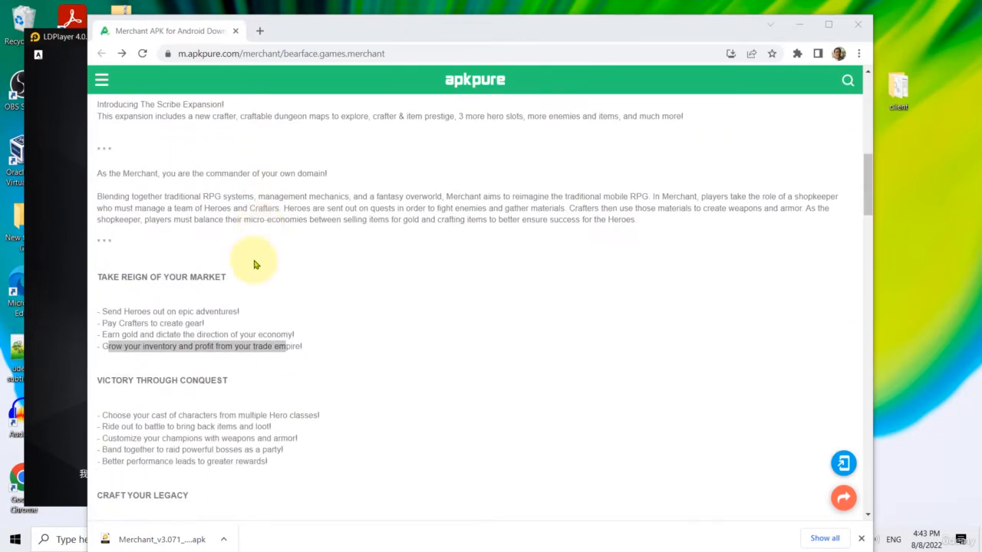
mouse_move(193, 356)
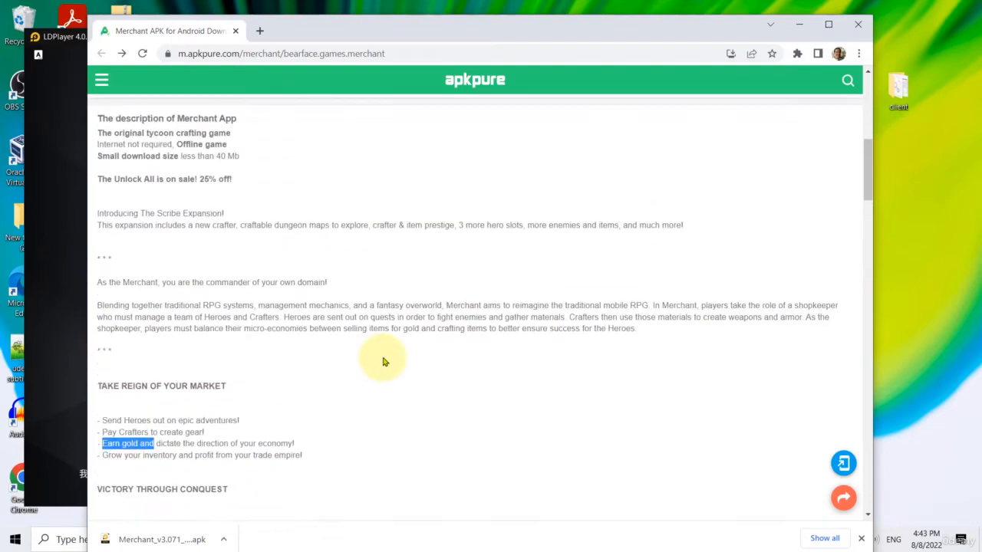
scroll("down", 3)
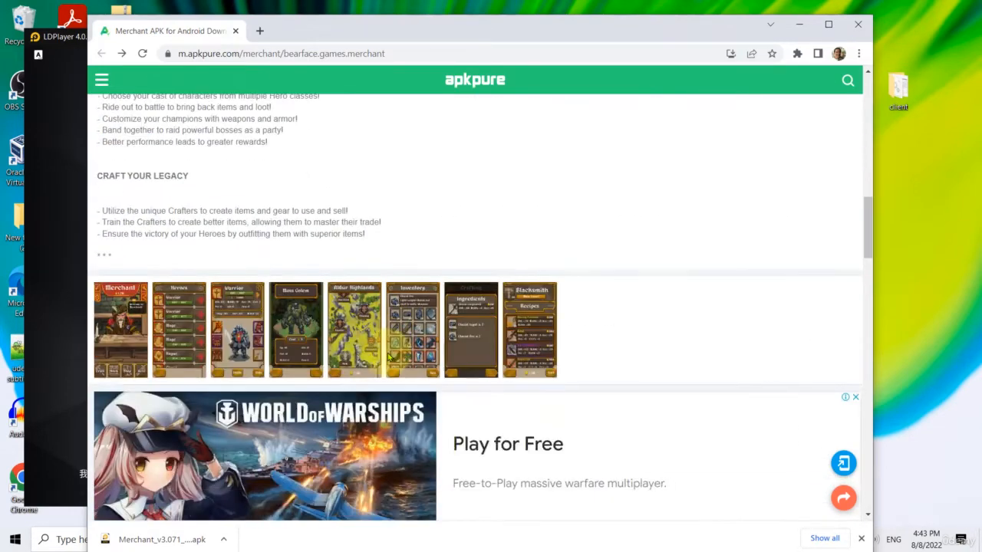
left_click(236, 327)
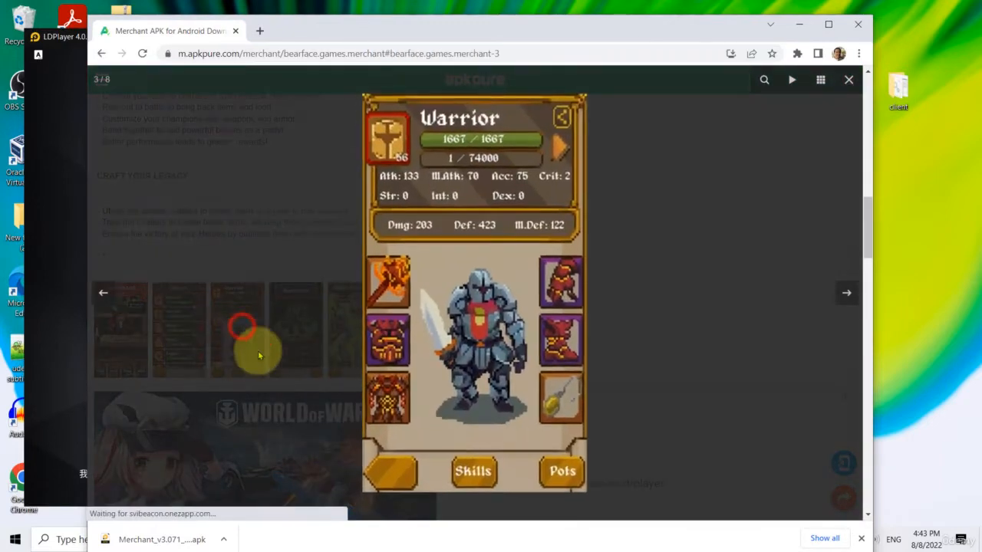
mouse_move(822, 331)
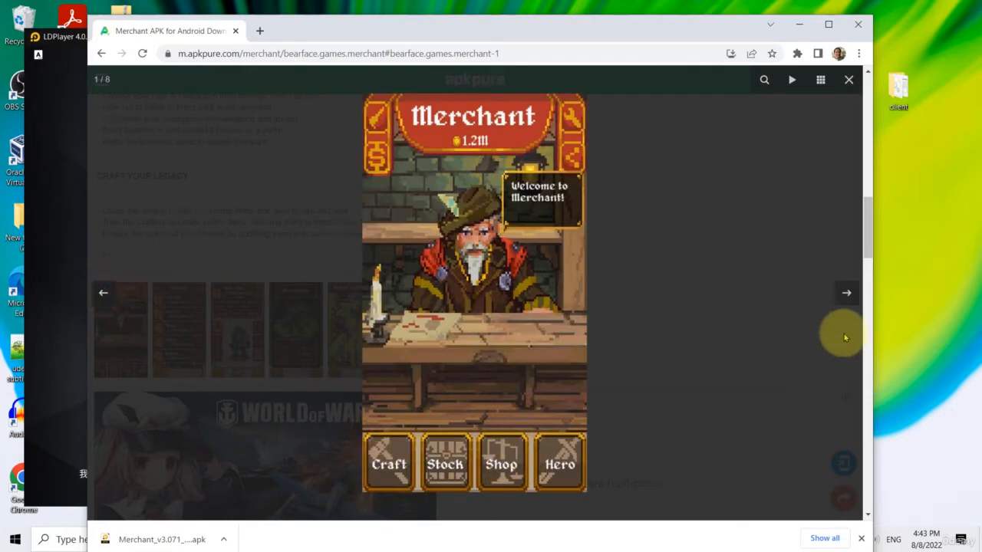
mouse_move(442, 248)
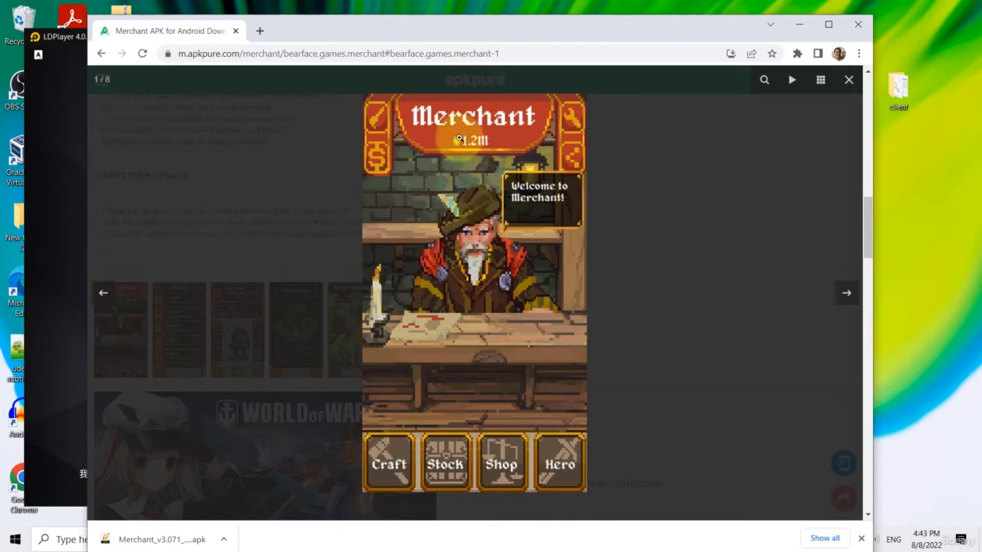
Step: Step through the gallery to the last screenshot, 8/8
left_click(845, 293)
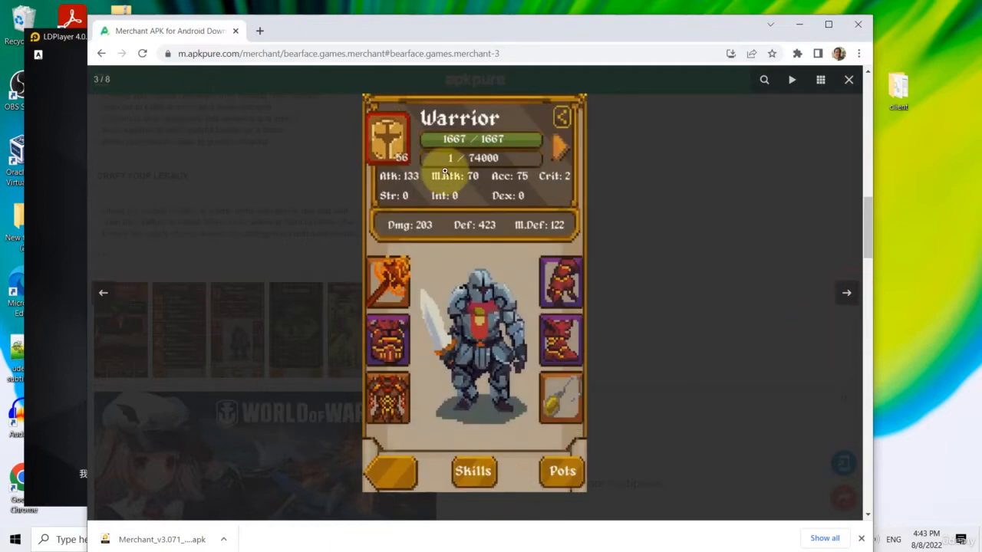
left_click(845, 294)
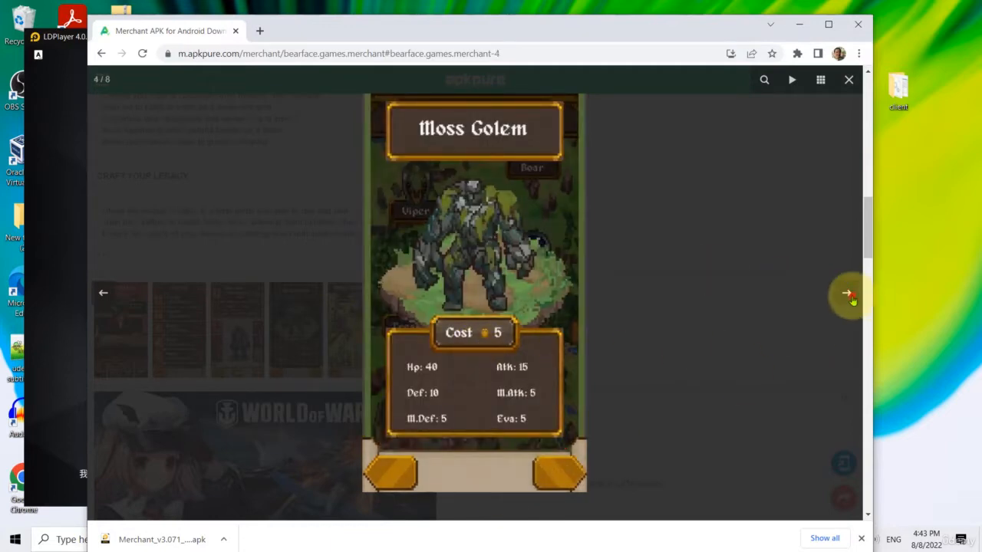
left_click(847, 295)
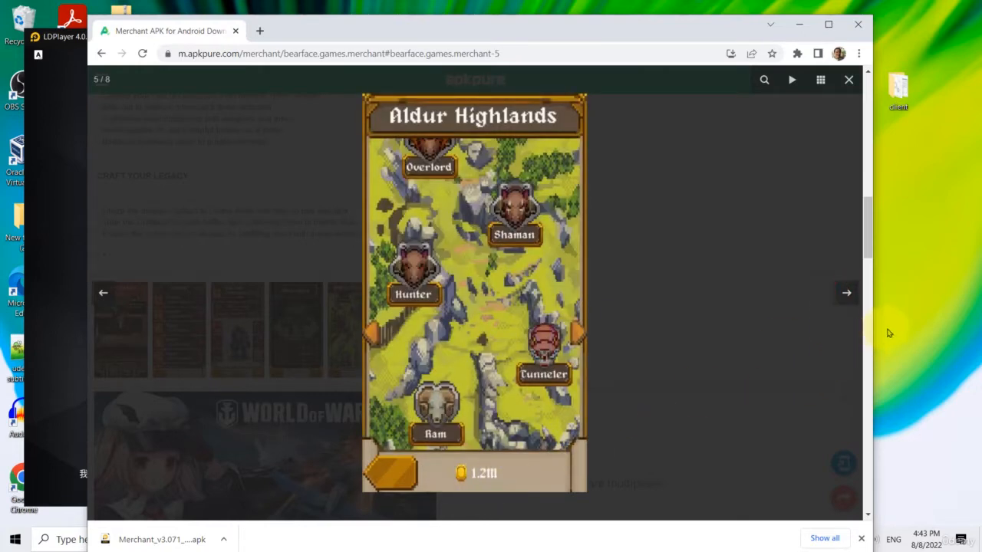
left_click(847, 293)
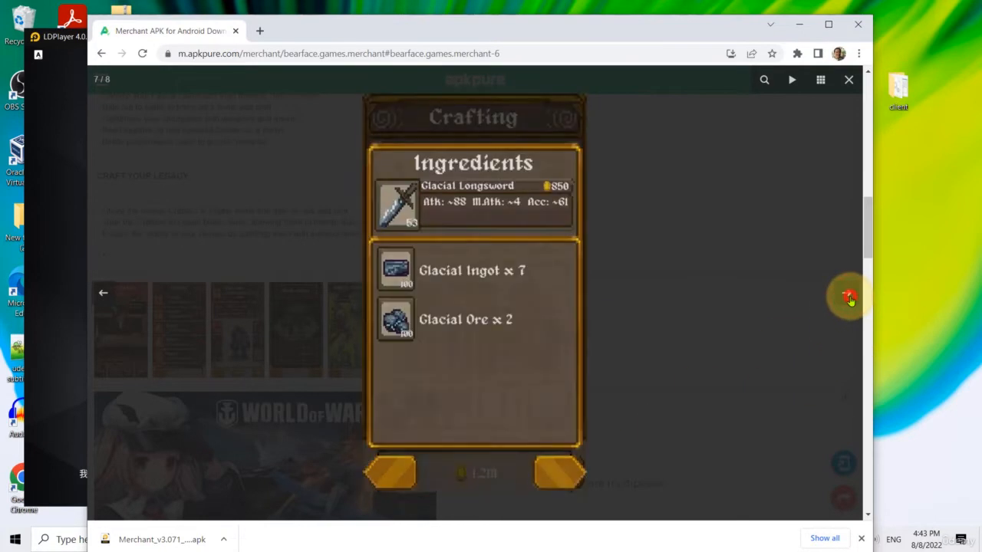
left_click(848, 298)
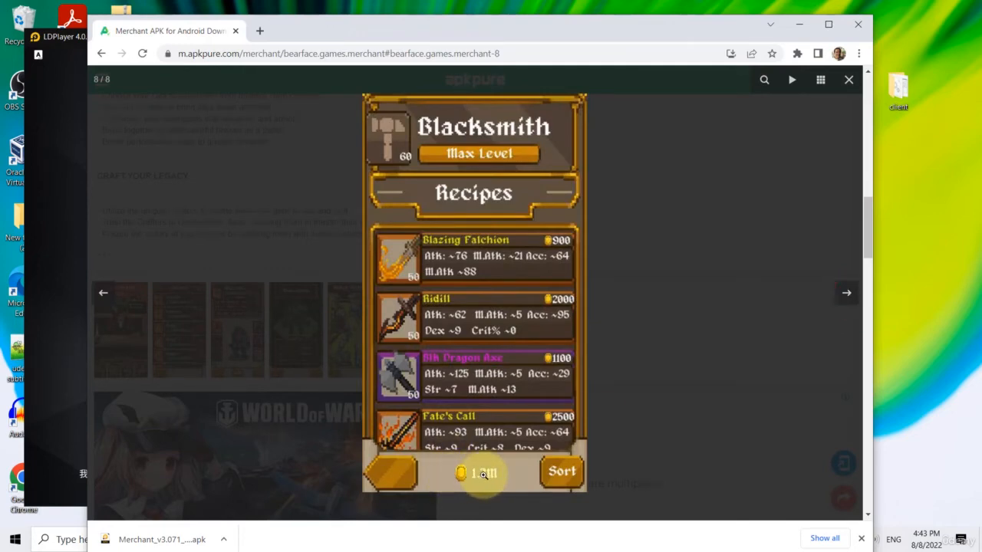
mouse_move(848, 80)
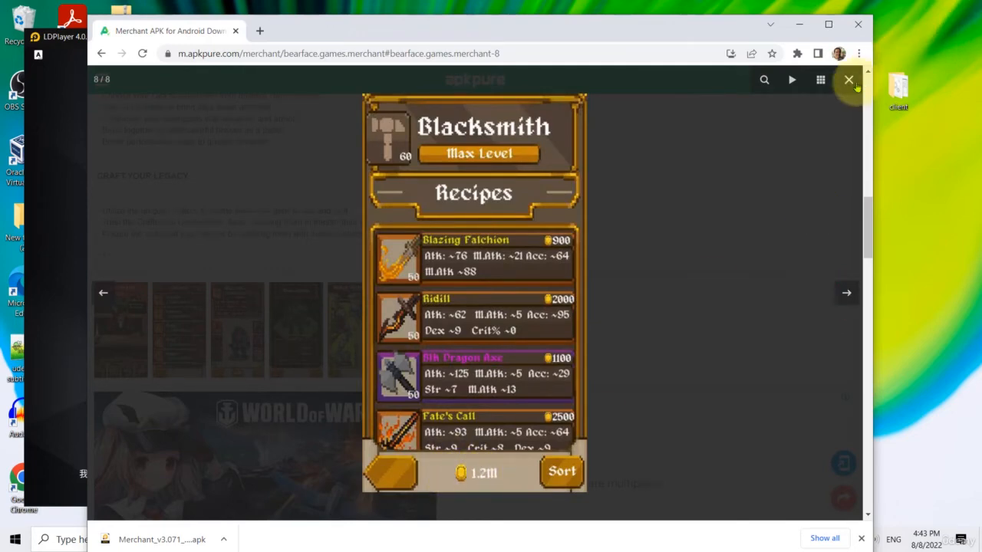
Step: Close the gallery and scroll down to the Previous versions list with V3.071 APK
left_click(847, 80)
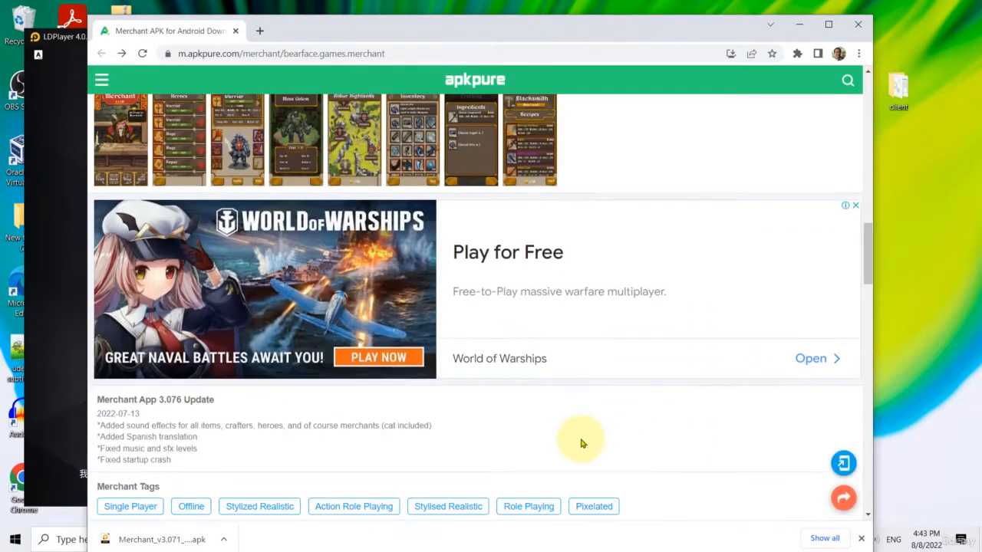
scroll("down", 3)
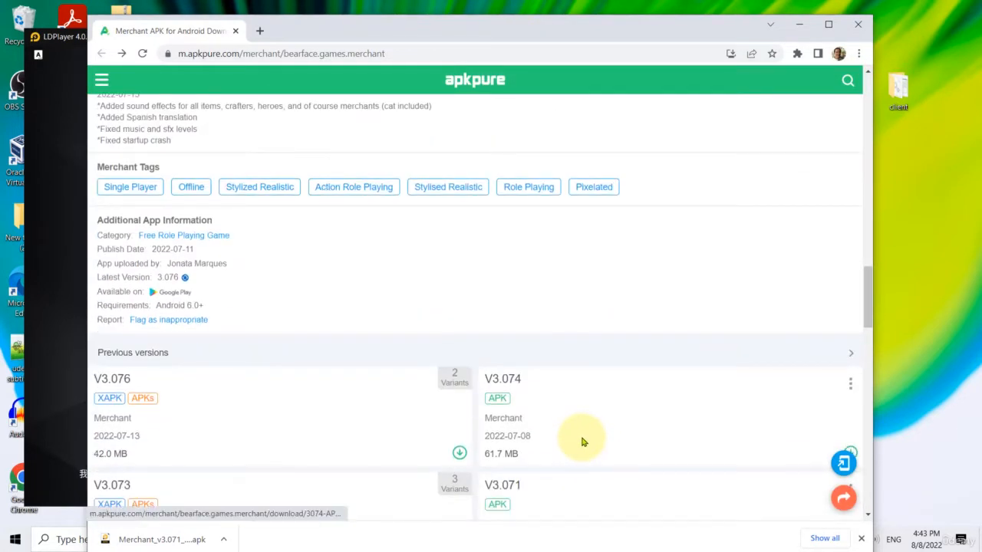
scroll("down", 3)
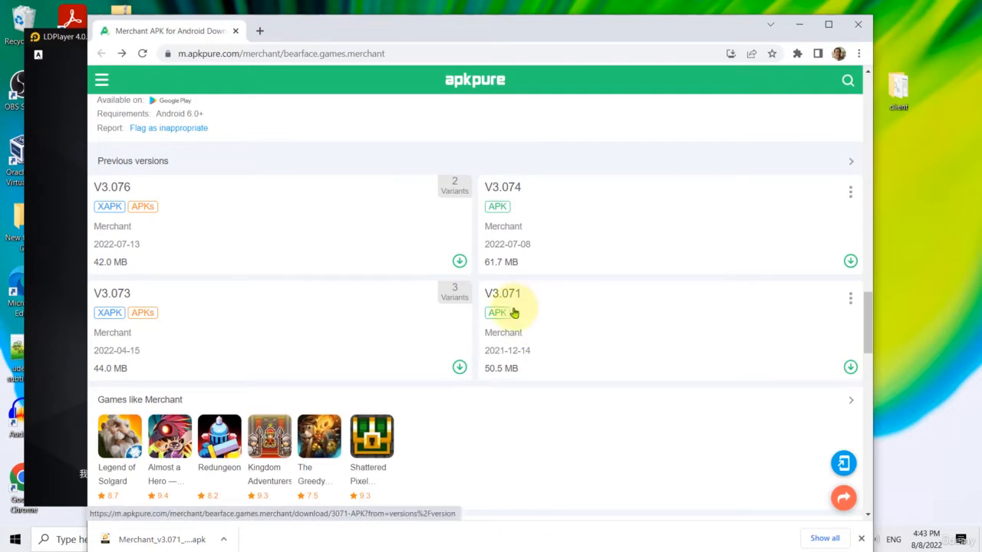
mouse_move(530, 339)
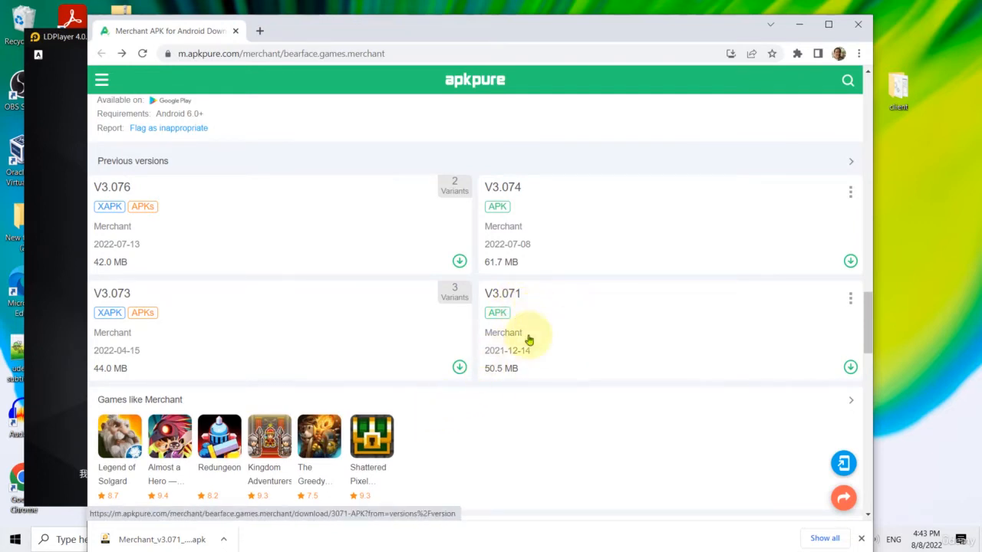
mouse_move(655, 356)
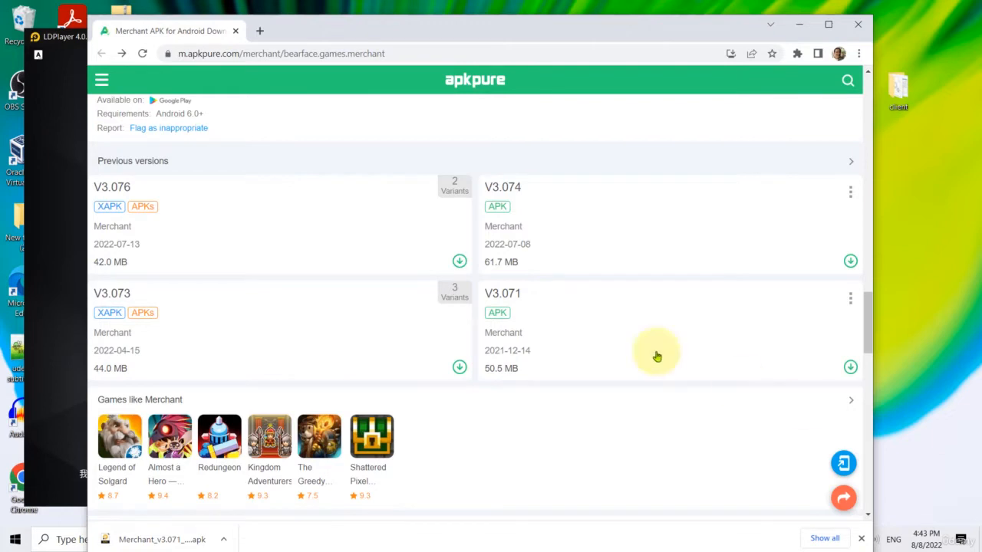
mouse_move(34, 260)
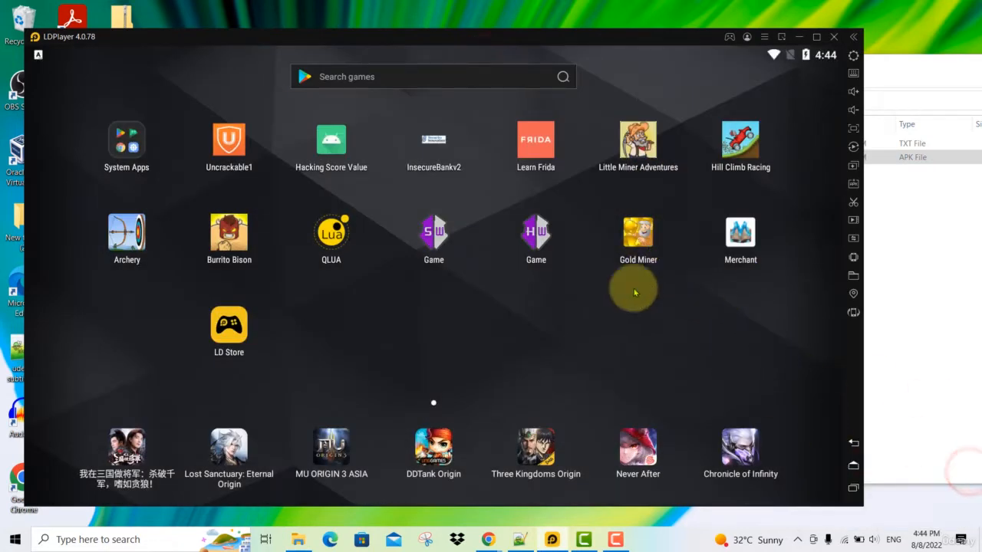
mouse_move(290, 227)
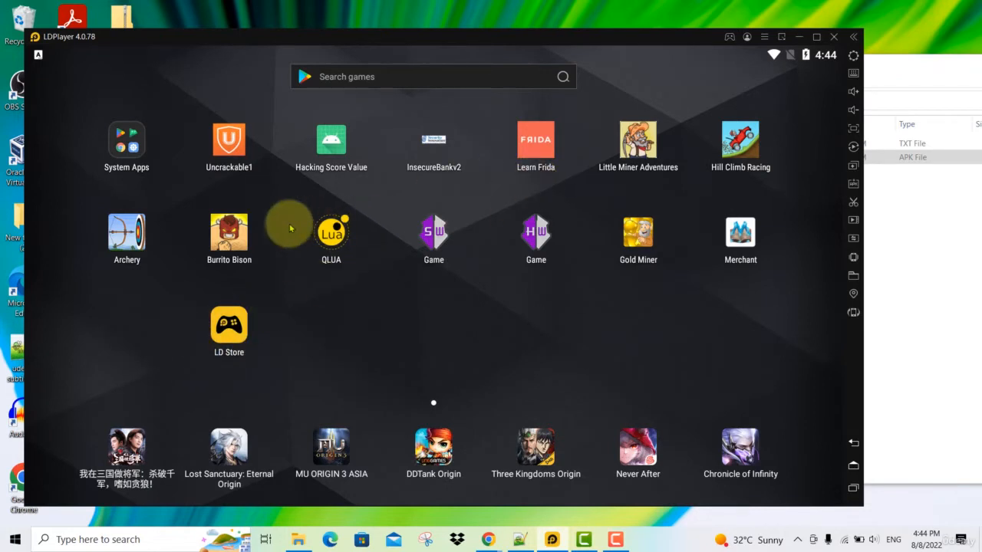
mouse_move(740, 238)
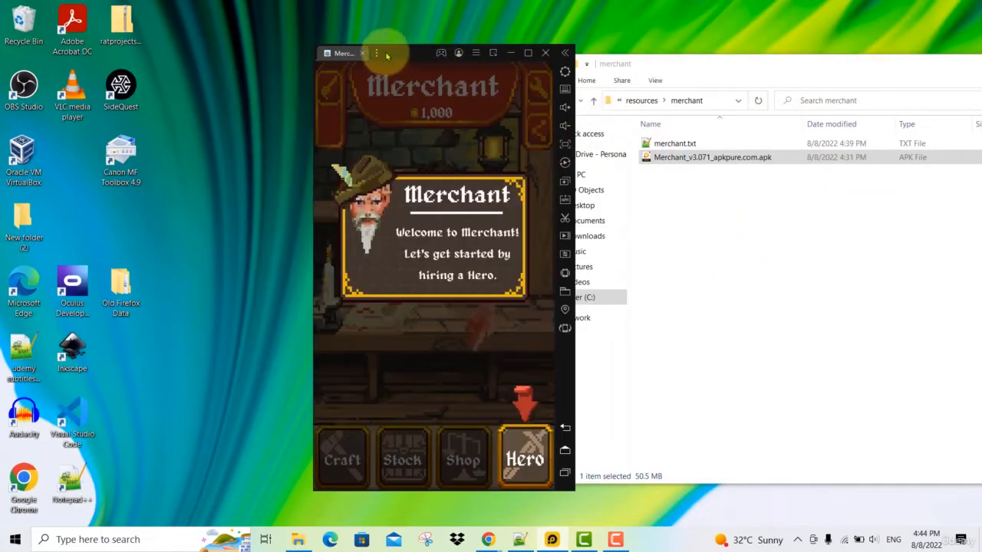
mouse_move(326, 48)
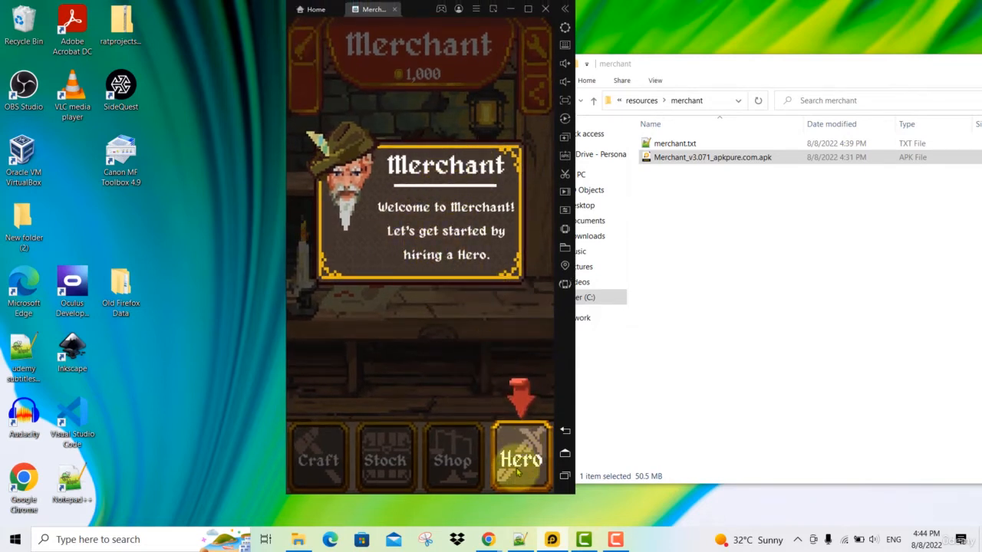
Step: Hire a hero for 250 gold from the Hero screen and send it on Forest Gathering
left_click(522, 457)
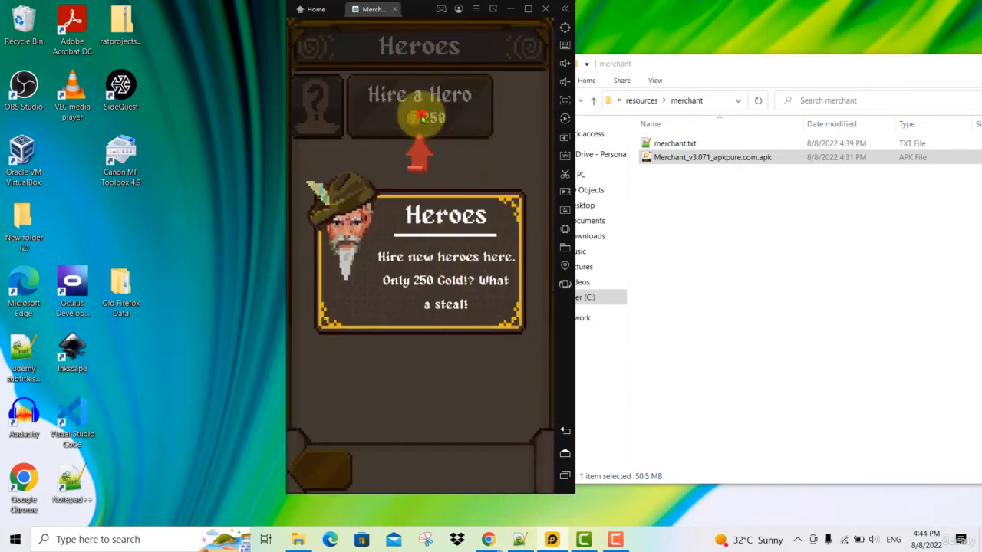
left_click(419, 100)
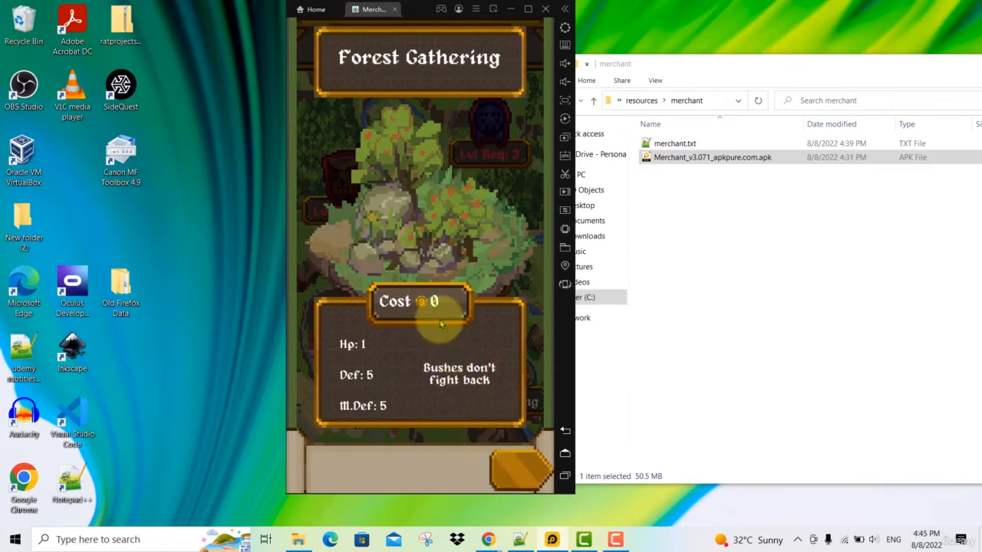
mouse_move(523, 472)
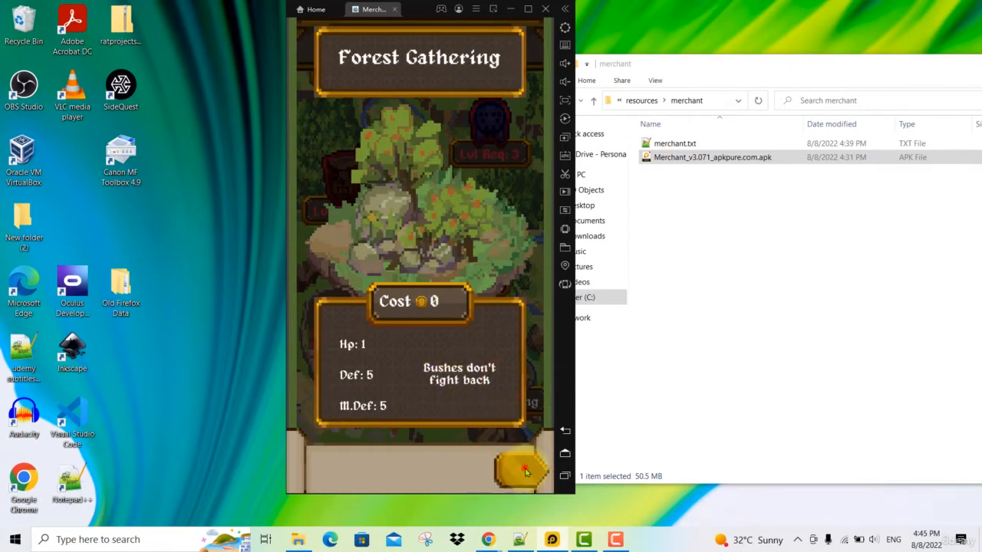
left_click(522, 471)
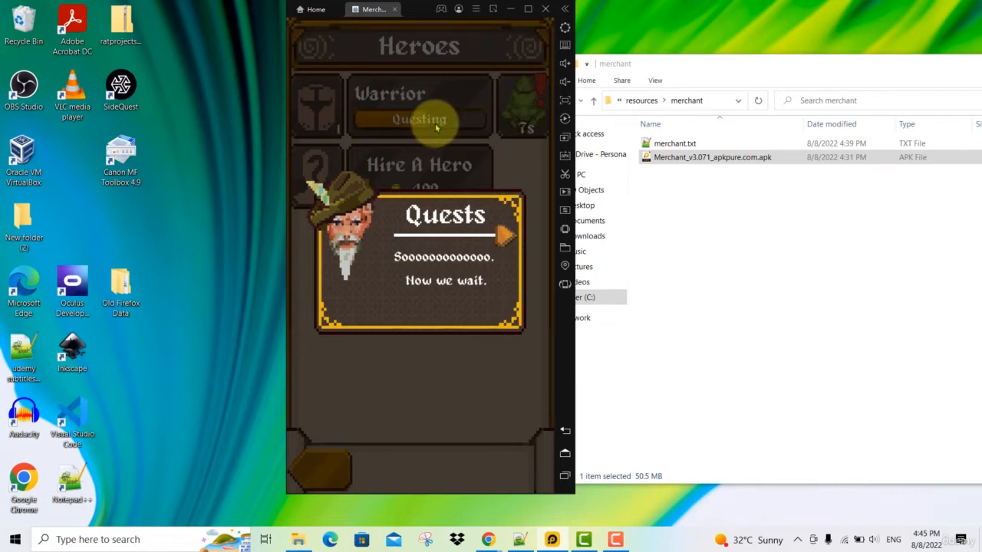
mouse_move(432, 132)
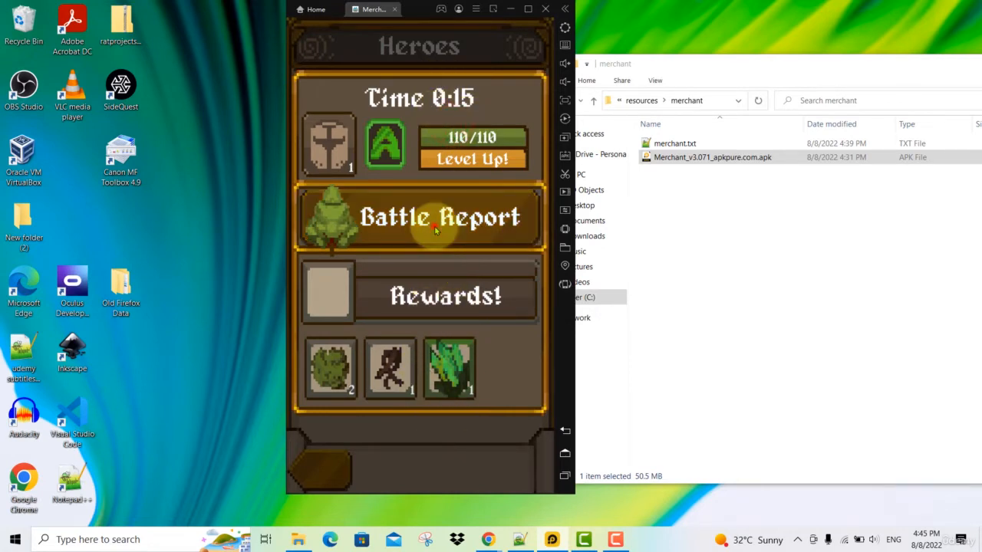
Step: View the finished quest's Battle Report and return to the Heroes screen
left_click(437, 222)
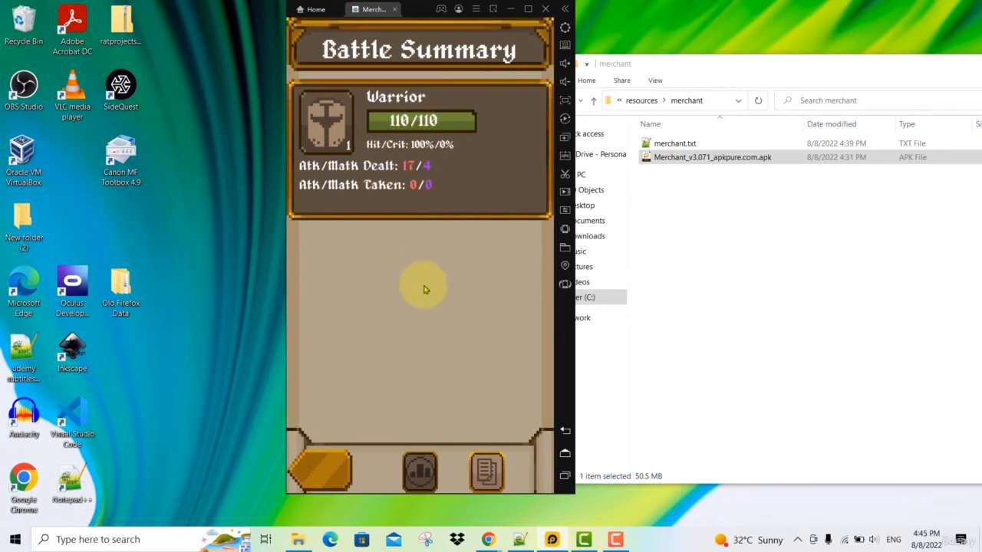
left_click(327, 473)
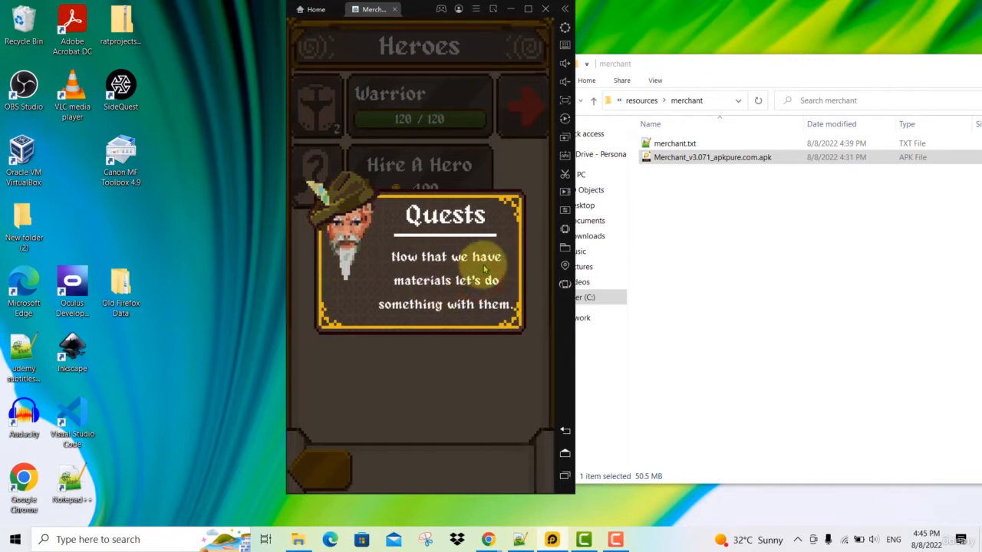
mouse_move(436, 273)
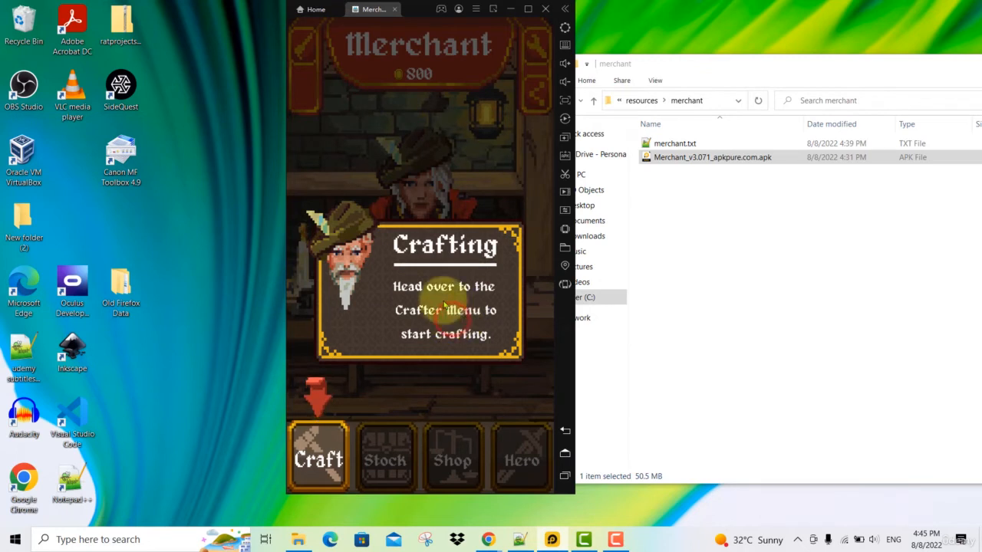
Step: Go to the Craft tab and continue through the crafting tutorial messages
left_click(319, 457)
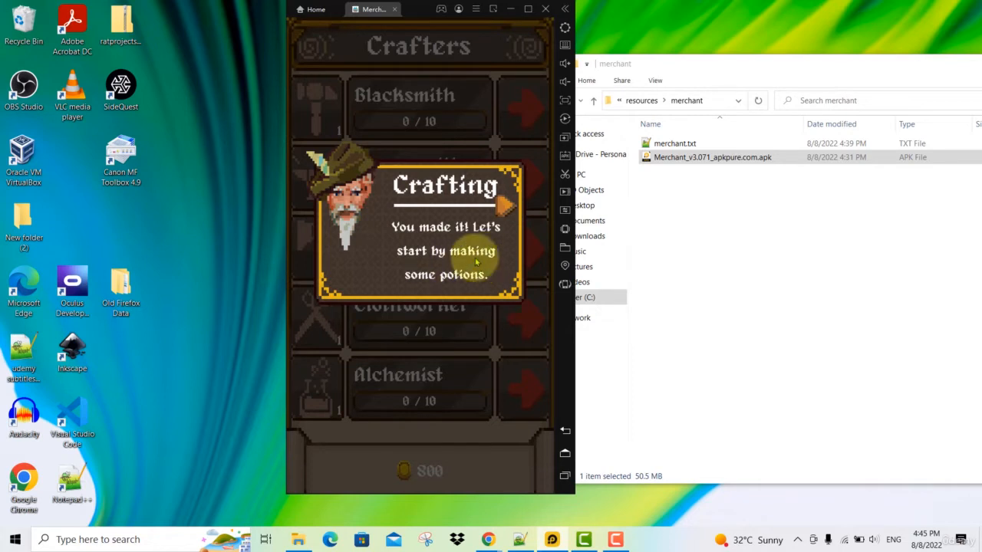
left_click(437, 264)
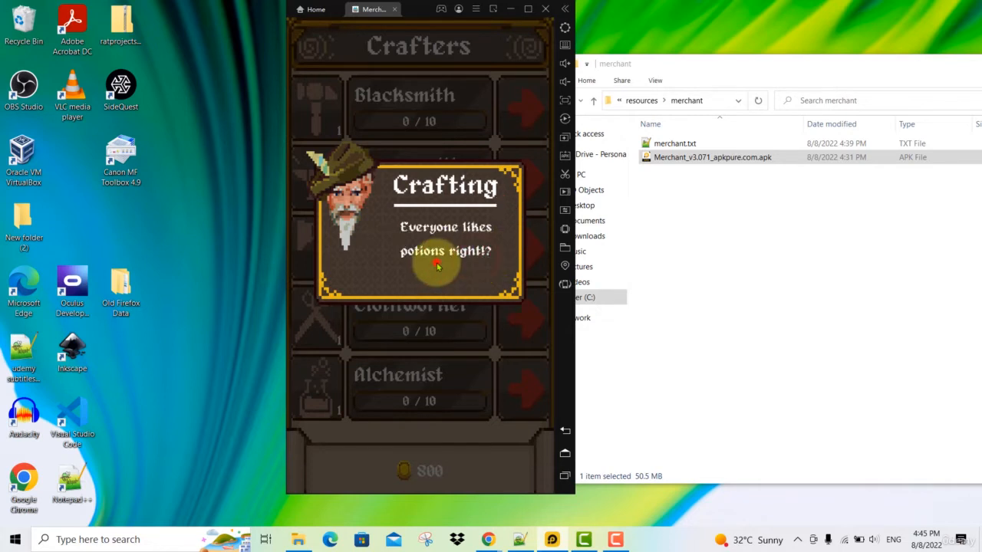
left_click(437, 267)
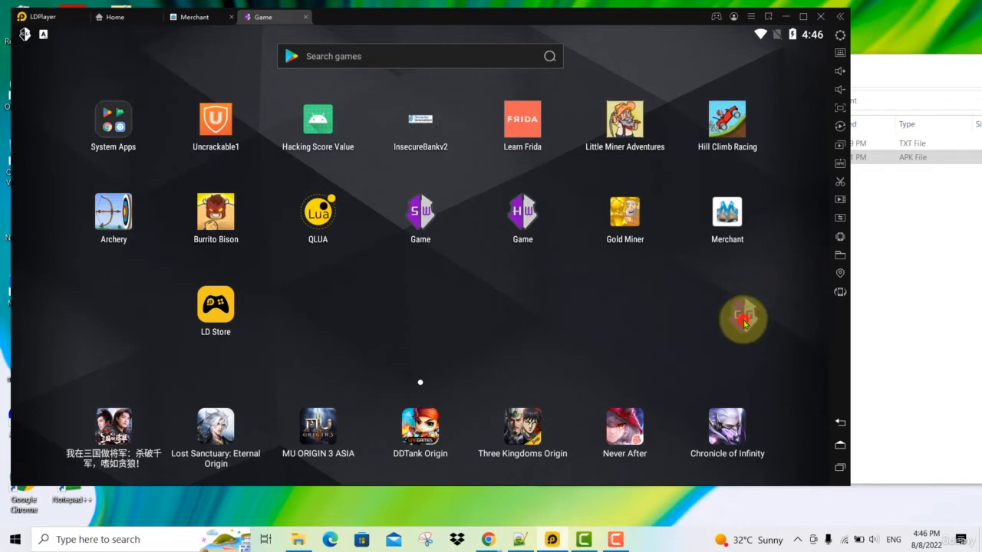
Step: Bring up GameGuardian over the running Merchant game
left_click(742, 318)
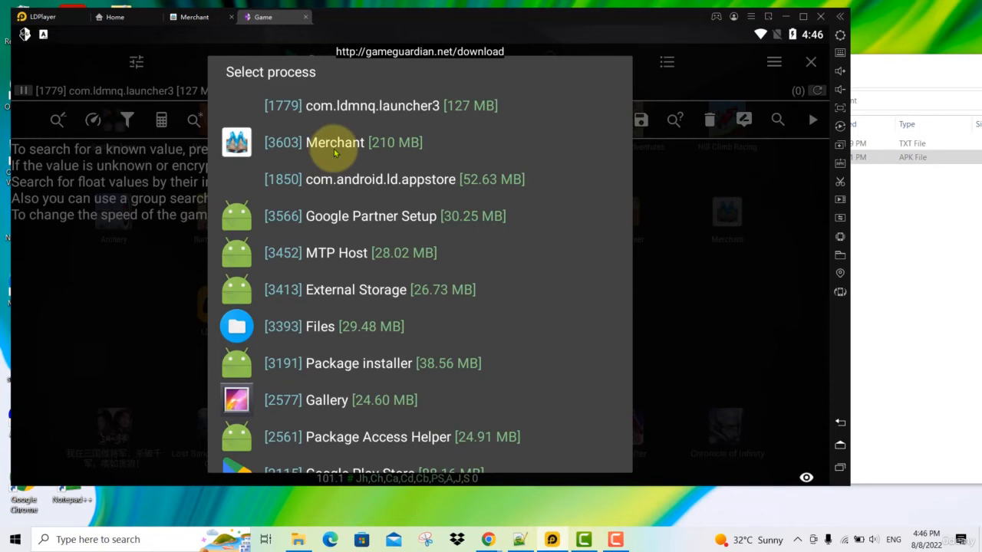
Step: Attach GameGuardian to Merchant and set up a search for 800 as a Double value
left_click(334, 143)
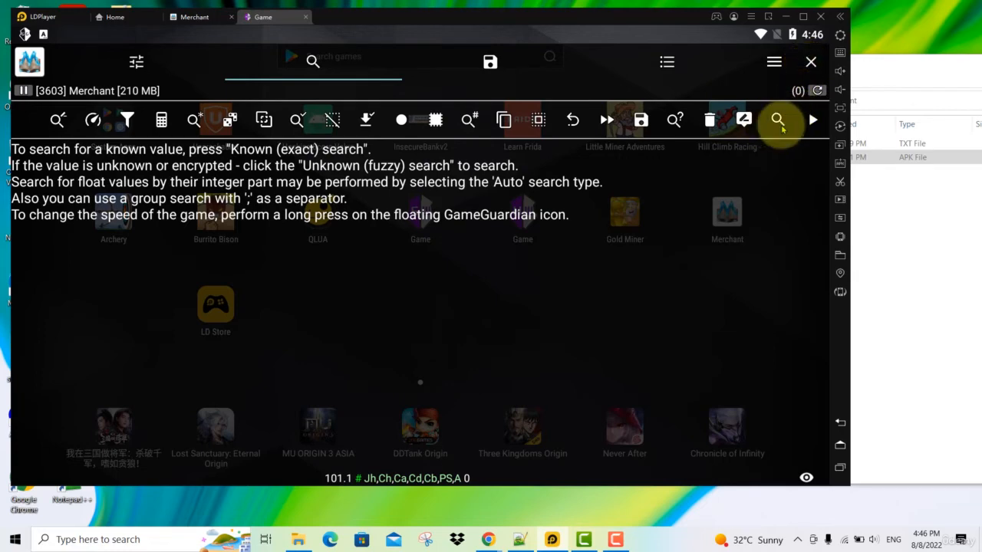
left_click(778, 120)
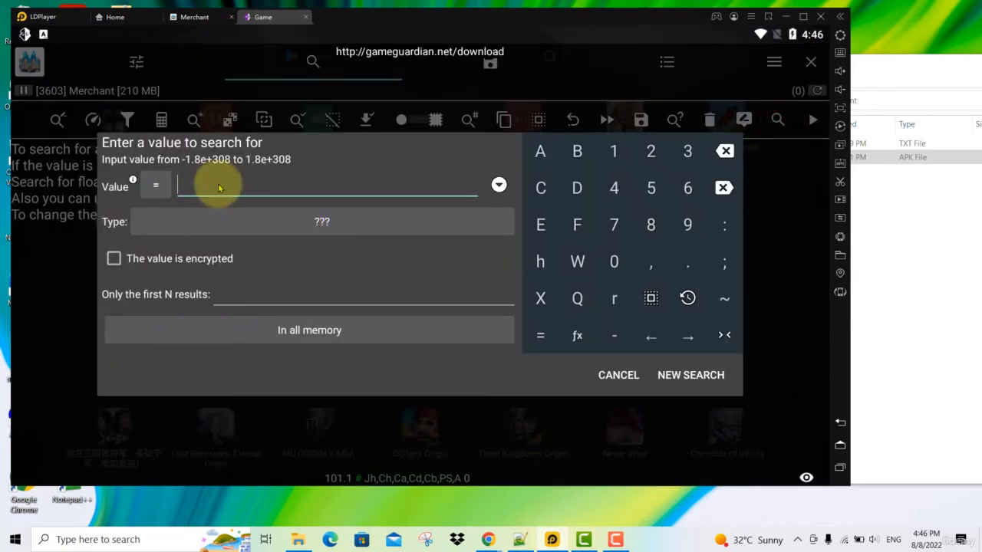
type("800")
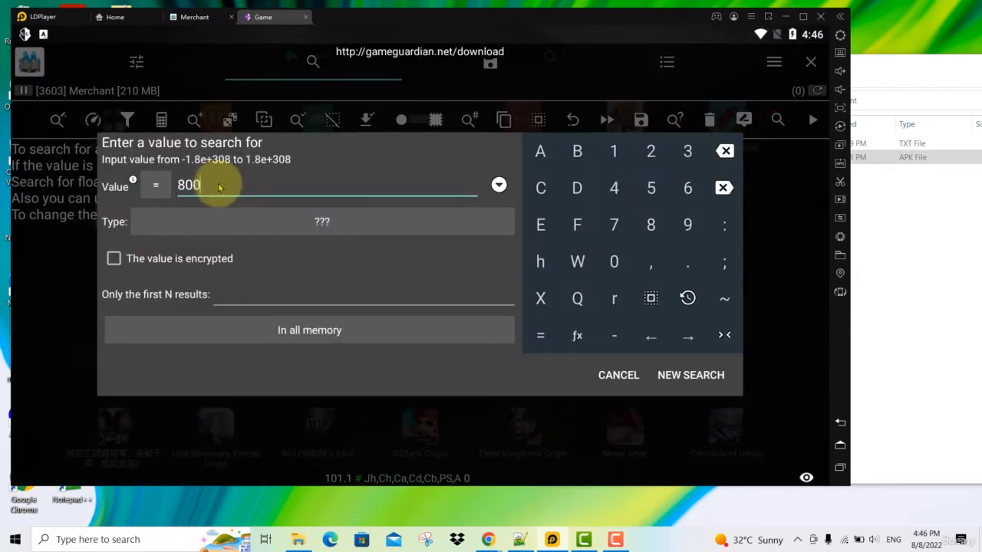
left_click(301, 224)
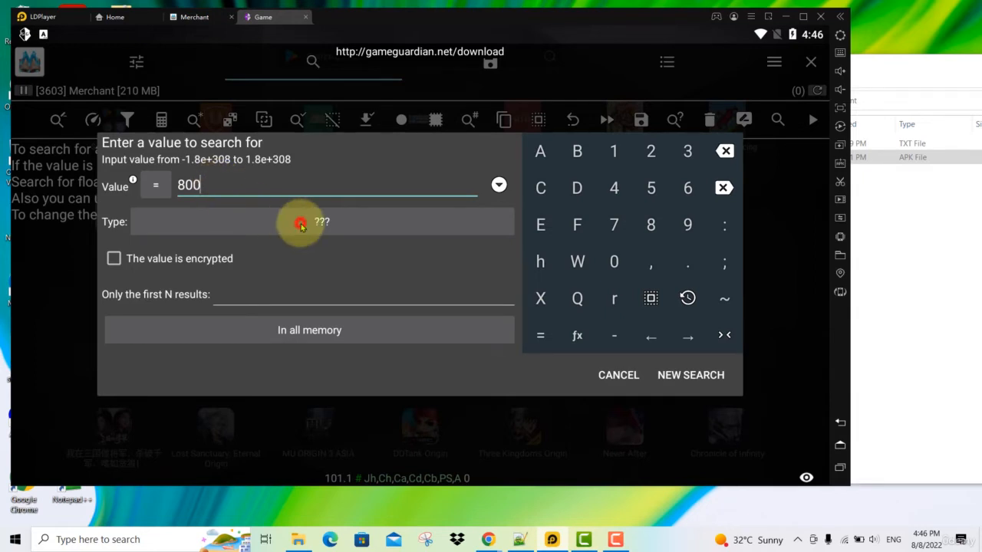
left_click(300, 221)
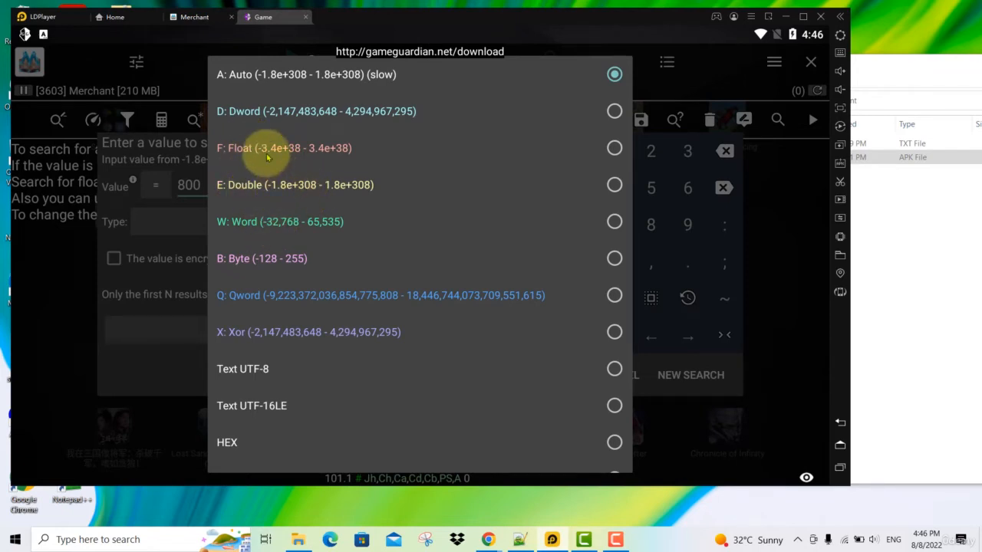
mouse_move(414, 190)
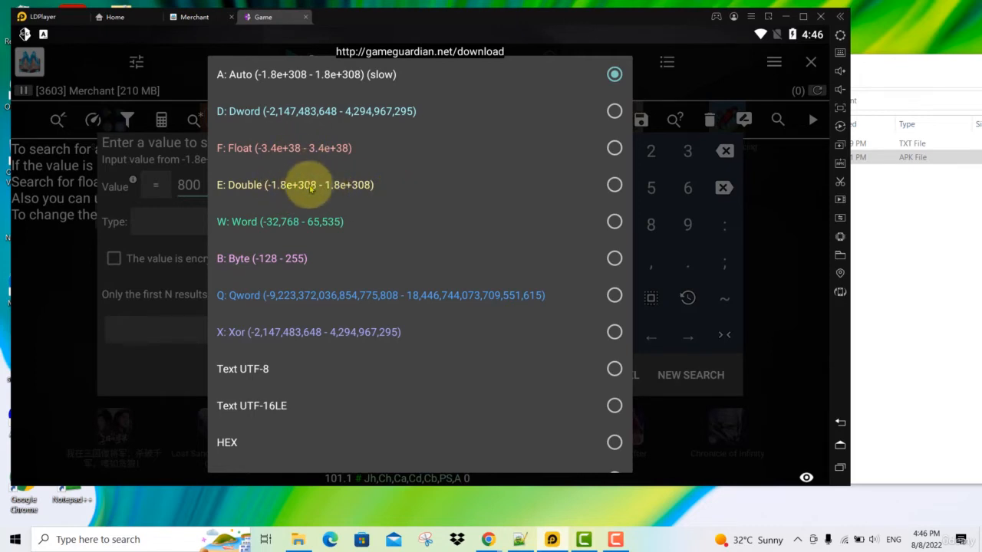
mouse_move(319, 190)
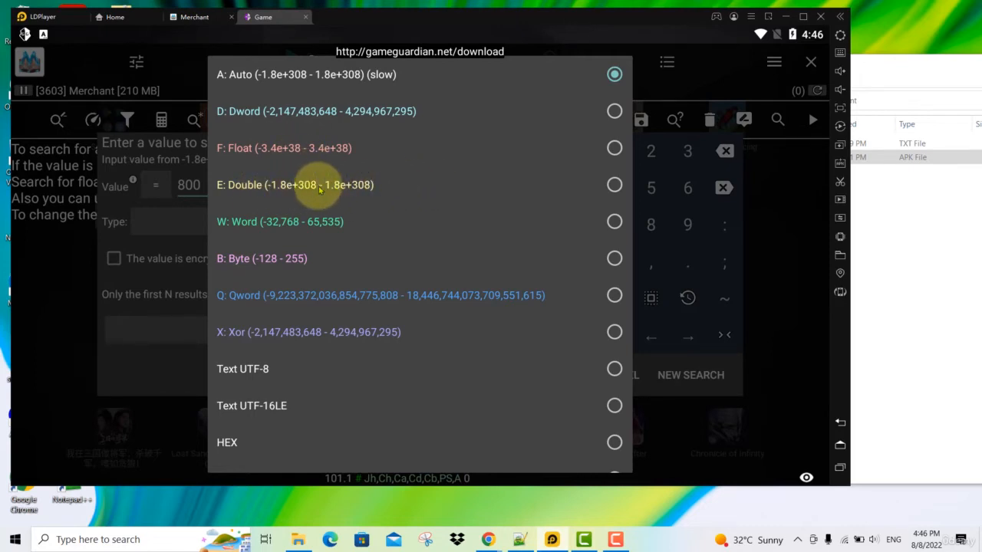
mouse_move(347, 192)
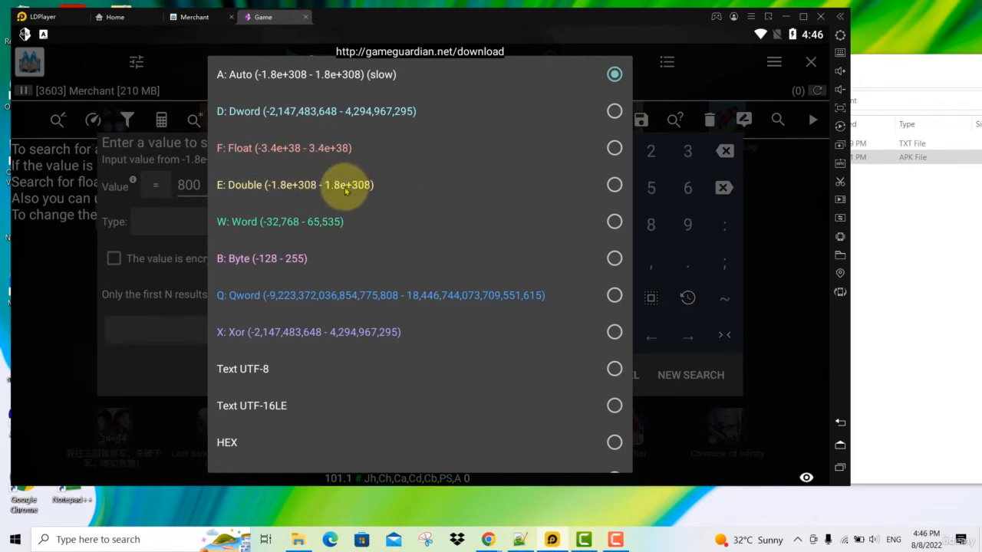
mouse_move(293, 164)
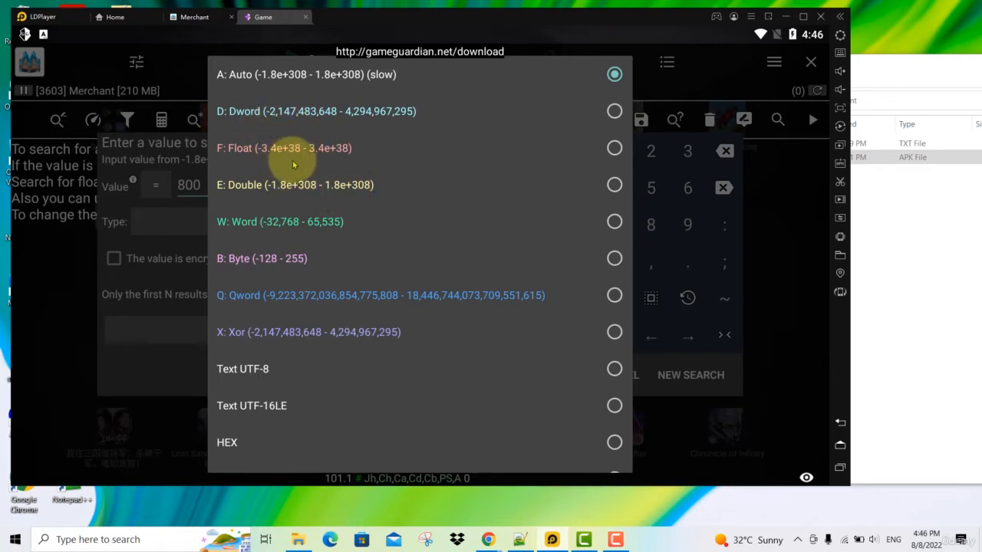
mouse_move(356, 193)
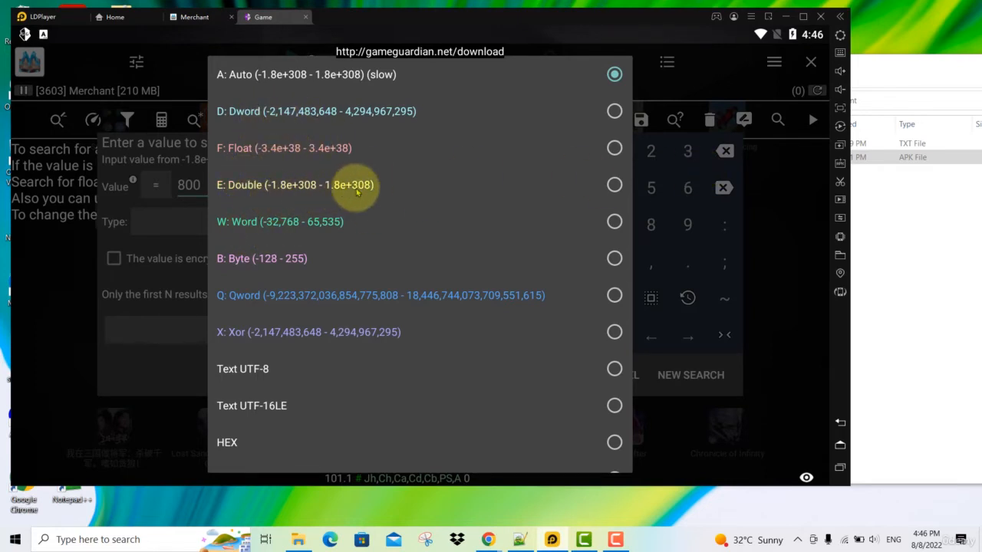
left_click(295, 184)
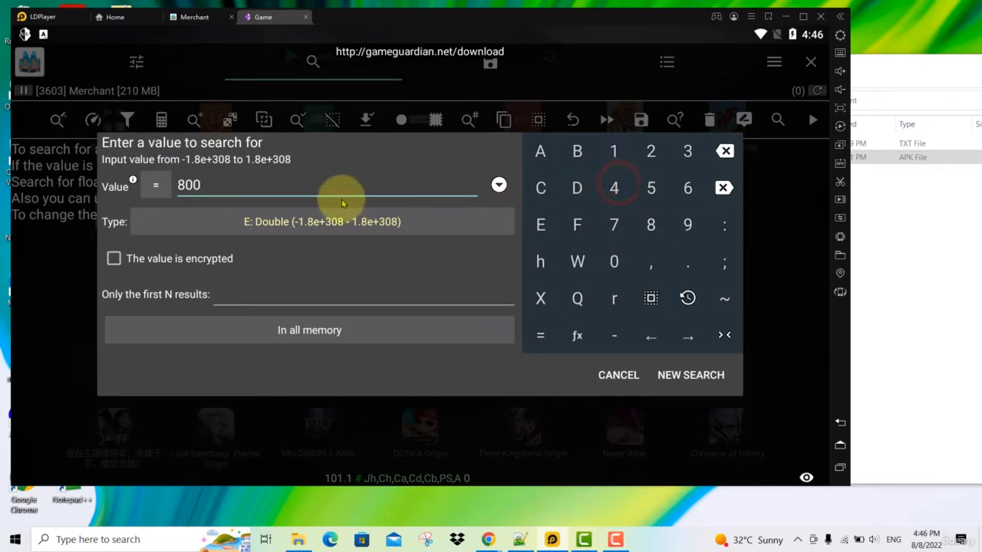
mouse_move(299, 295)
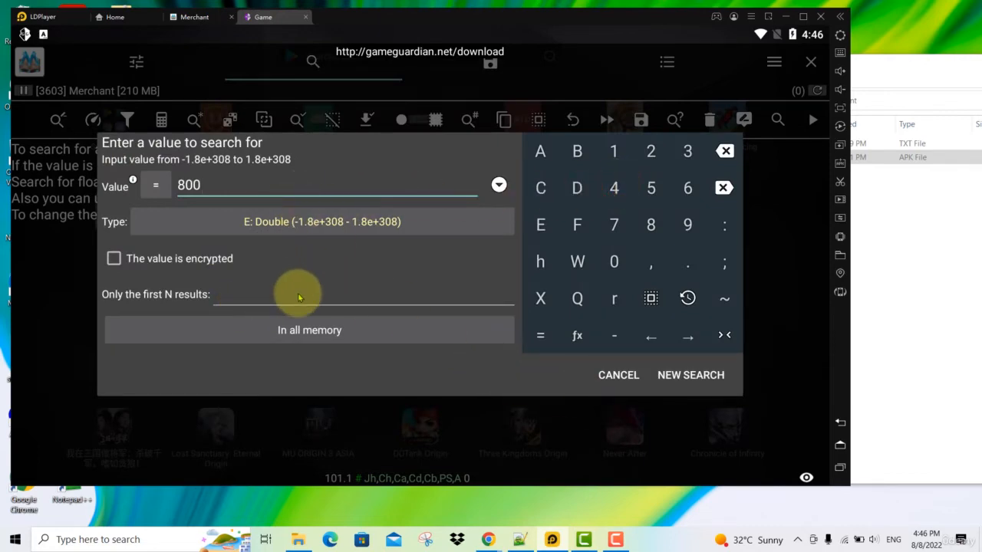
Step: Run the new search for 800 across memory, returning 113 results
left_click(691, 375)
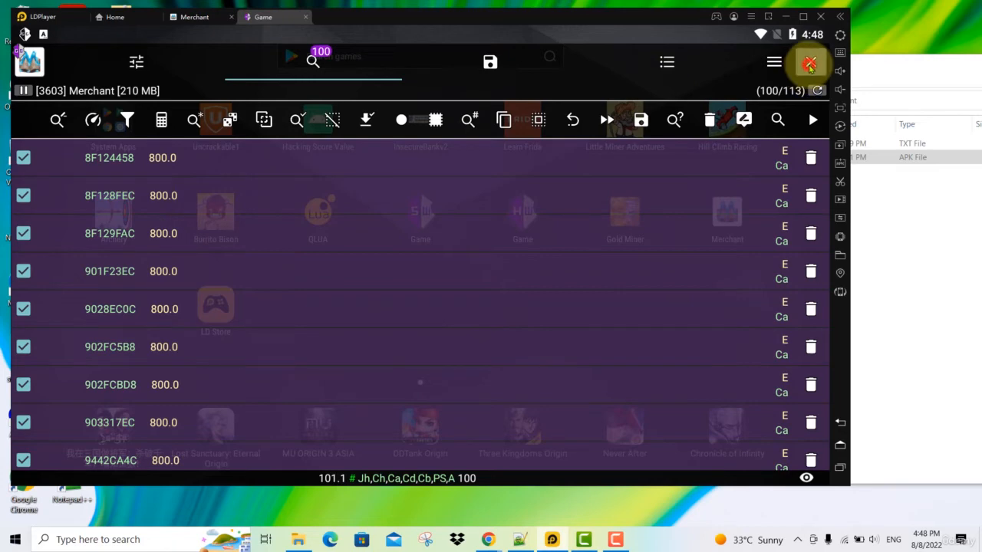
Step: Return to Merchant and craft one Minor Potion, dropping coins from 800 to 790
left_click(810, 62)
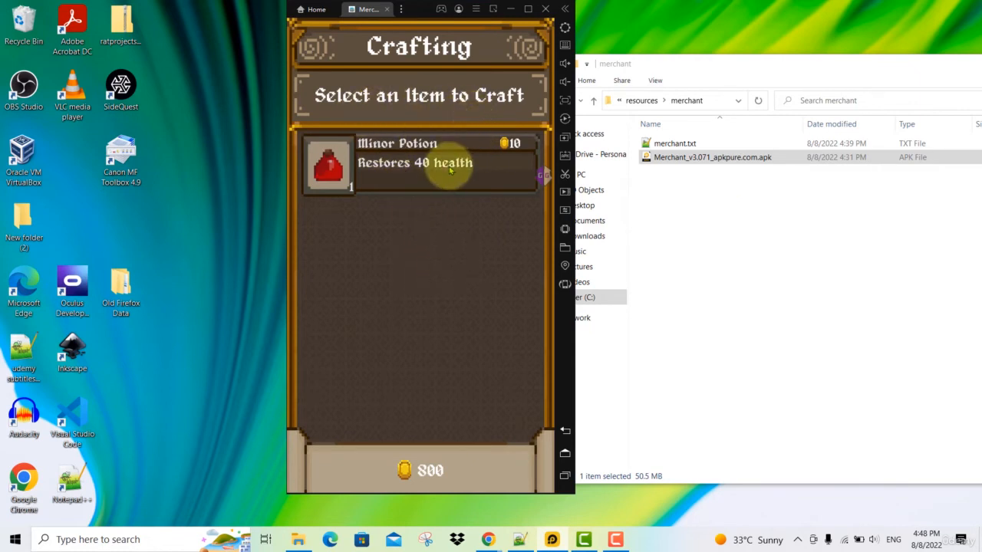
left_click(442, 162)
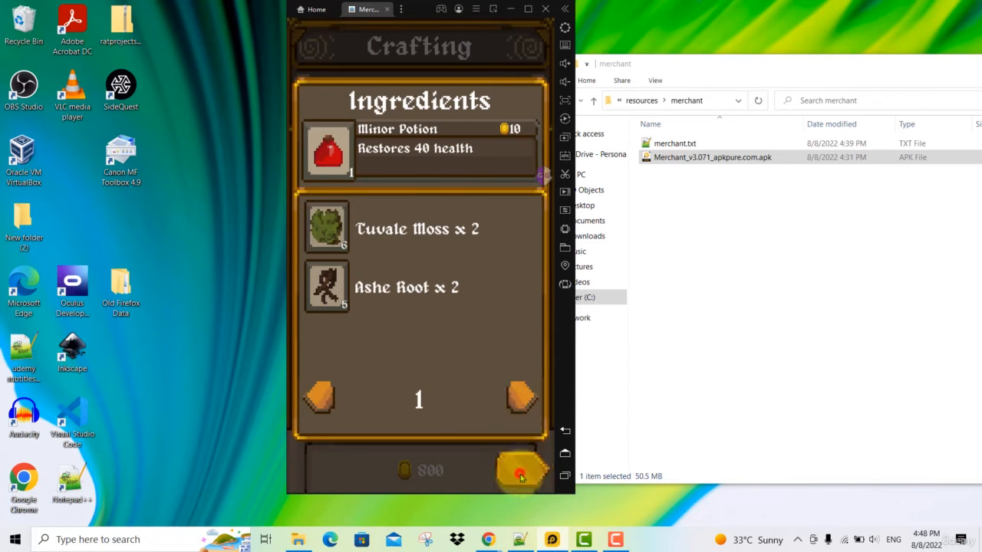
left_click(519, 473)
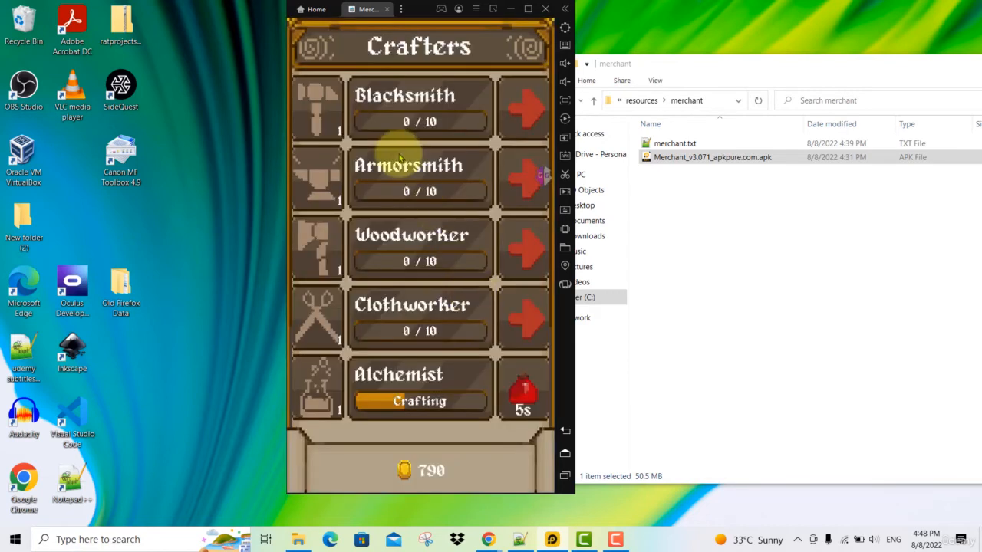
mouse_move(423, 488)
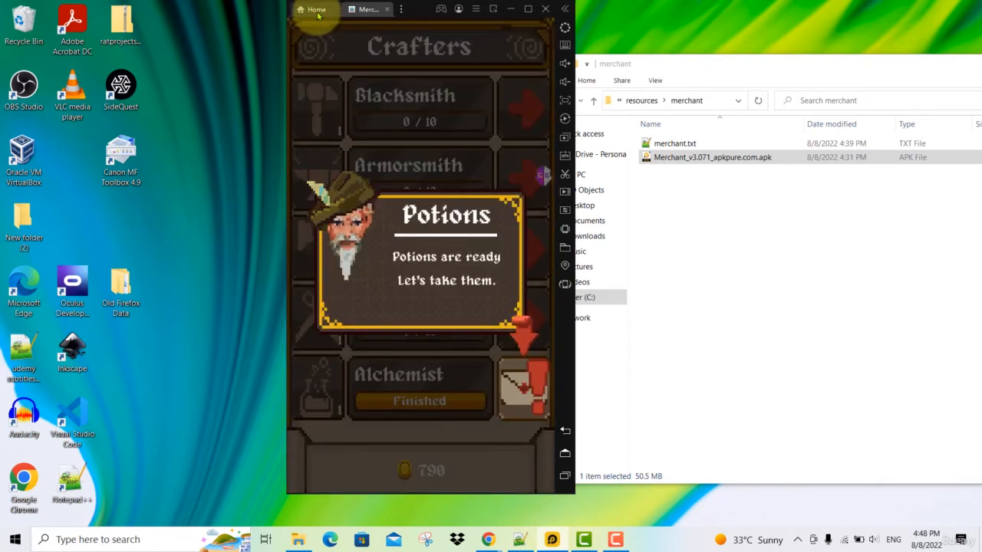
Step: Back in GameGuardian, refine the results to addresses now holding 790
left_click(310, 9)
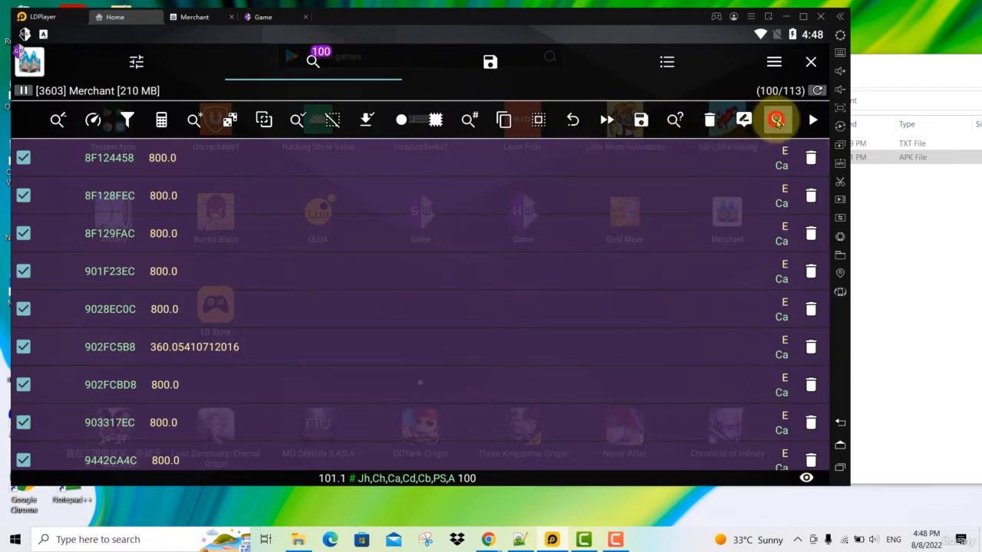
left_click(778, 120)
type("790")
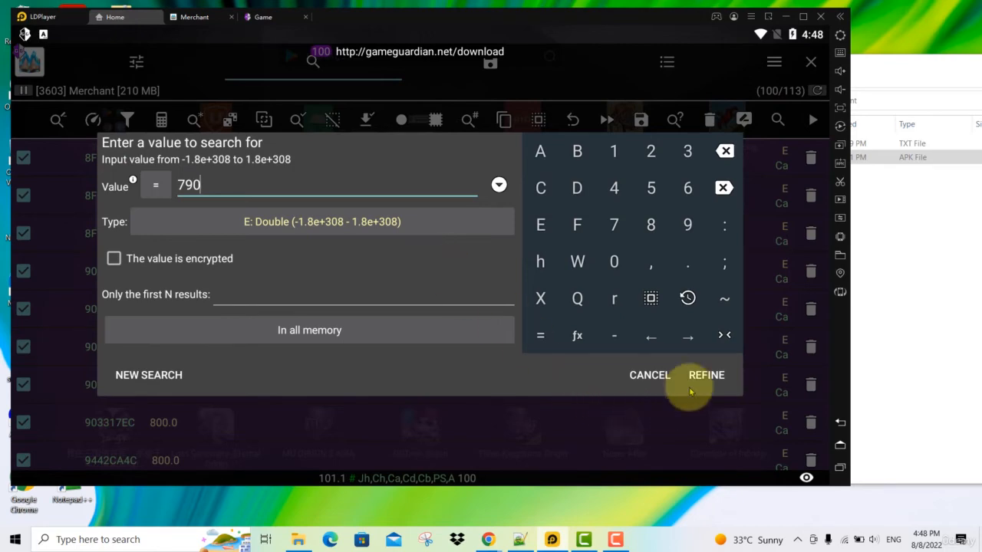
left_click(705, 375)
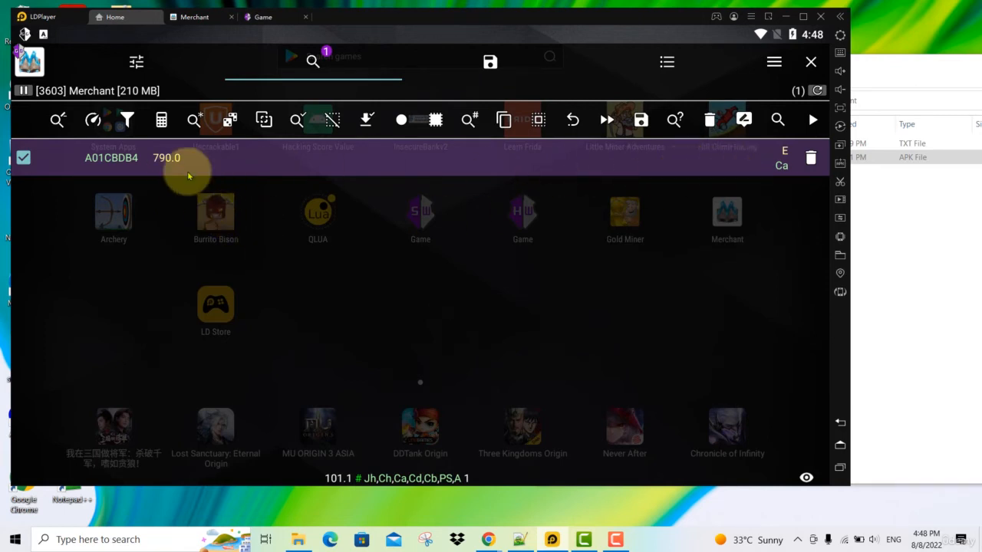
mouse_move(743, 120)
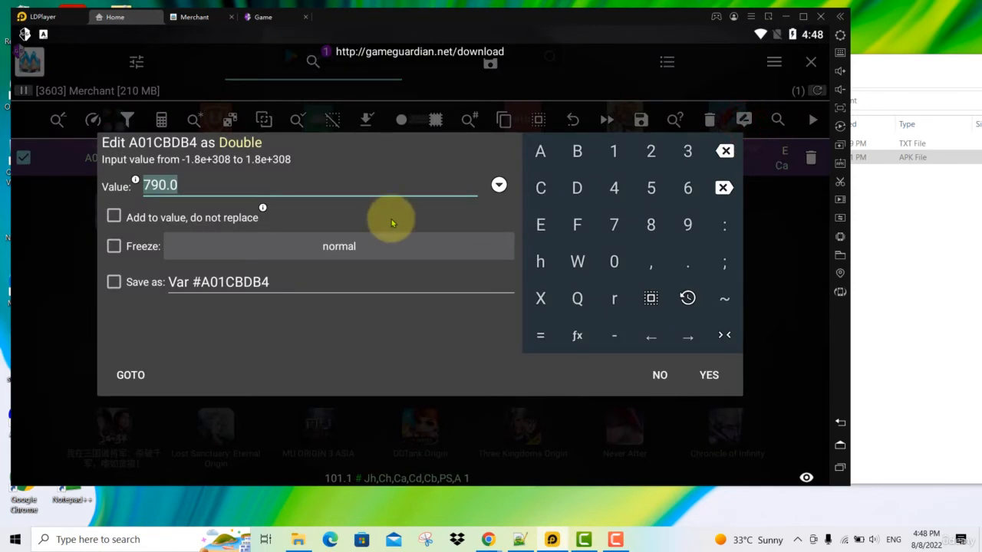
Step: Edit the single remaining address to a coin value of 9999 and confirm
type("9999")
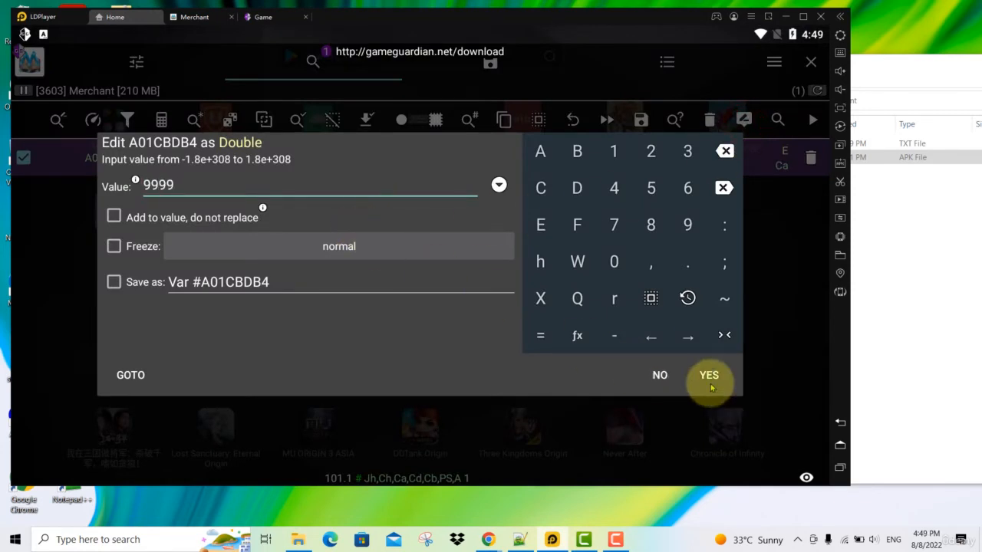
left_click(709, 374)
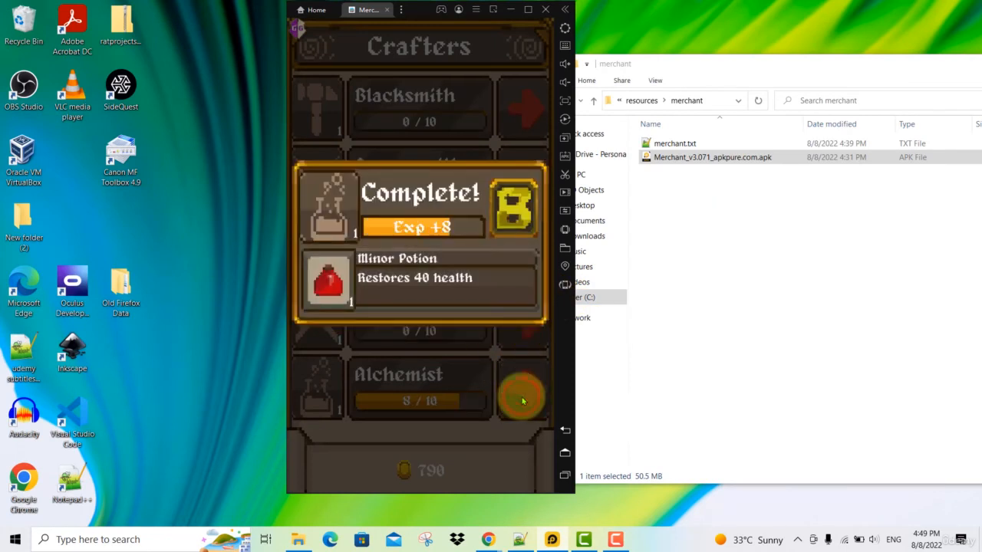
mouse_move(472, 299)
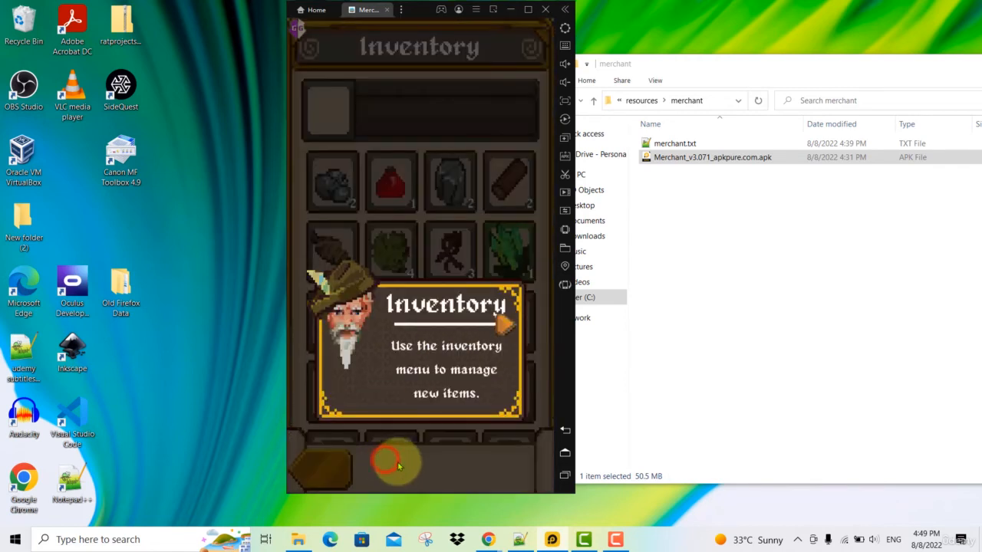
mouse_move(494, 314)
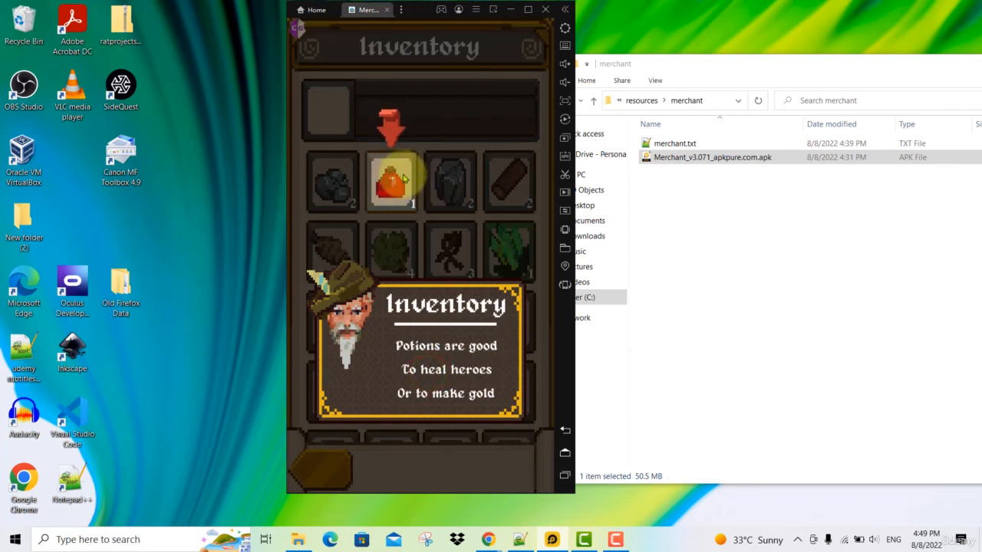
Step: Select the Minor Potion in the inventory and confirm putting it up for sale
left_click(390, 181)
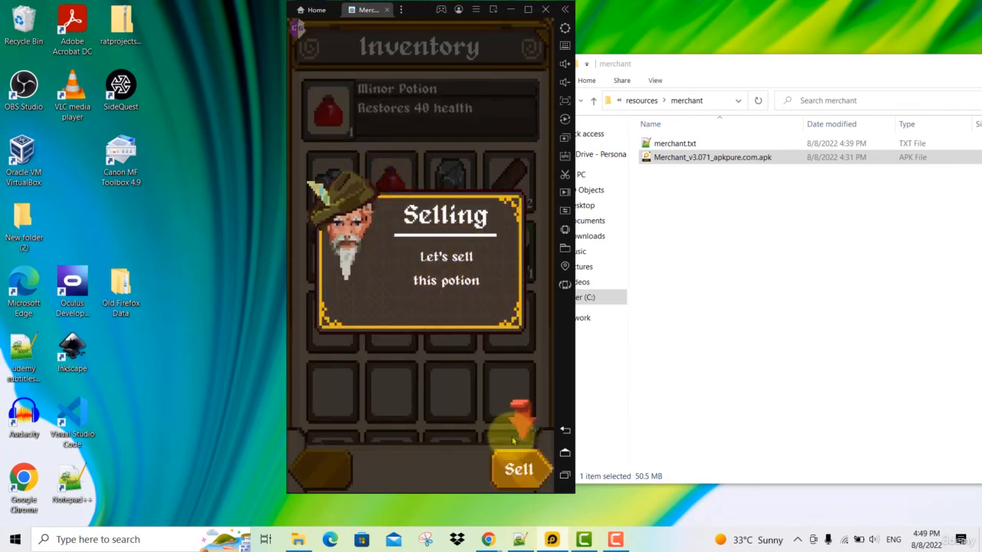
left_click(521, 469)
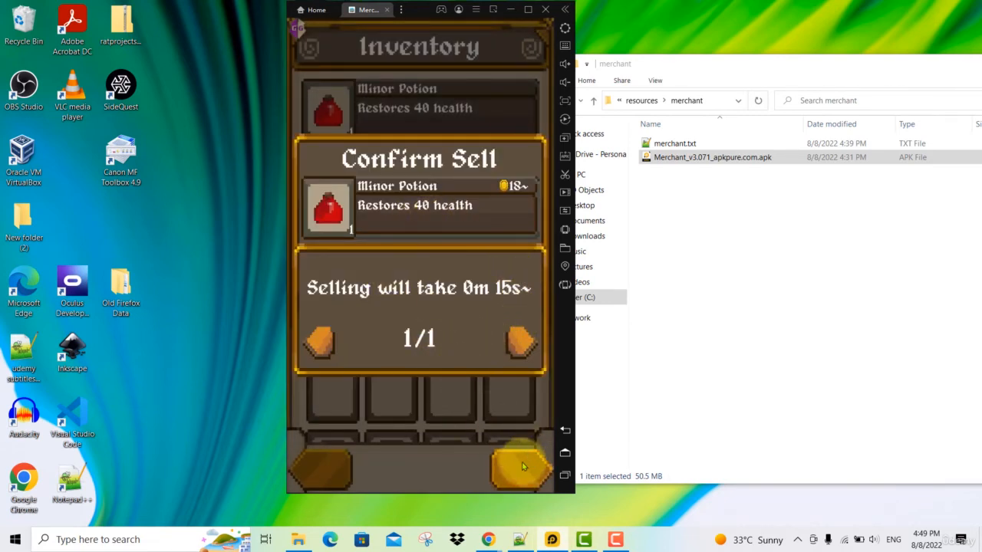
left_click(525, 468)
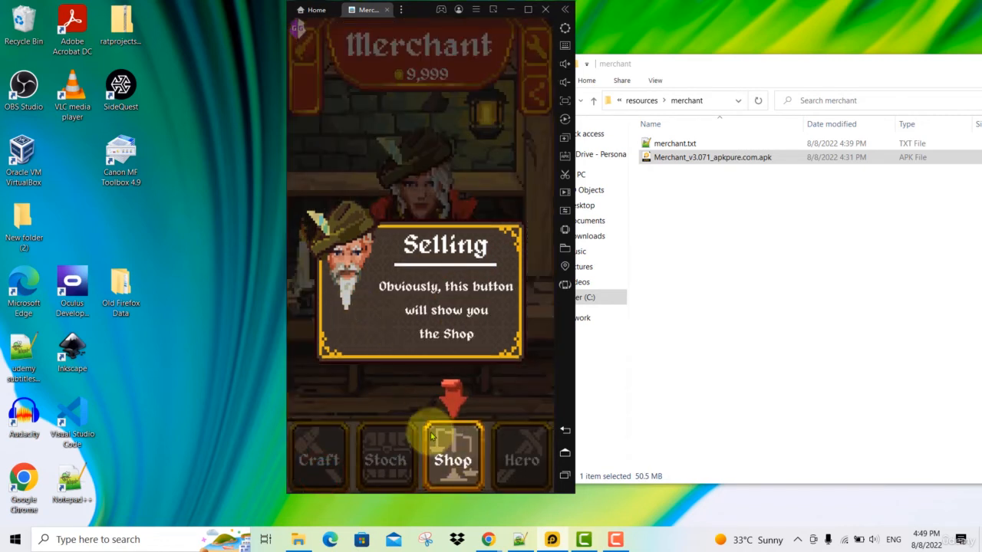
Step: Collect the sold potion's 15 coins from the shop shelf, bringing the total to 10,014
left_click(454, 459)
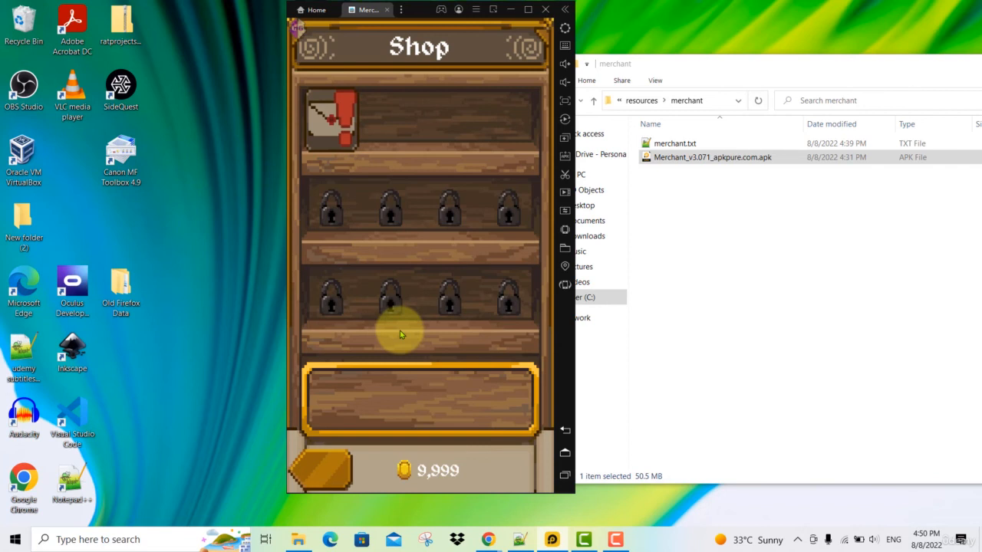
mouse_move(405, 445)
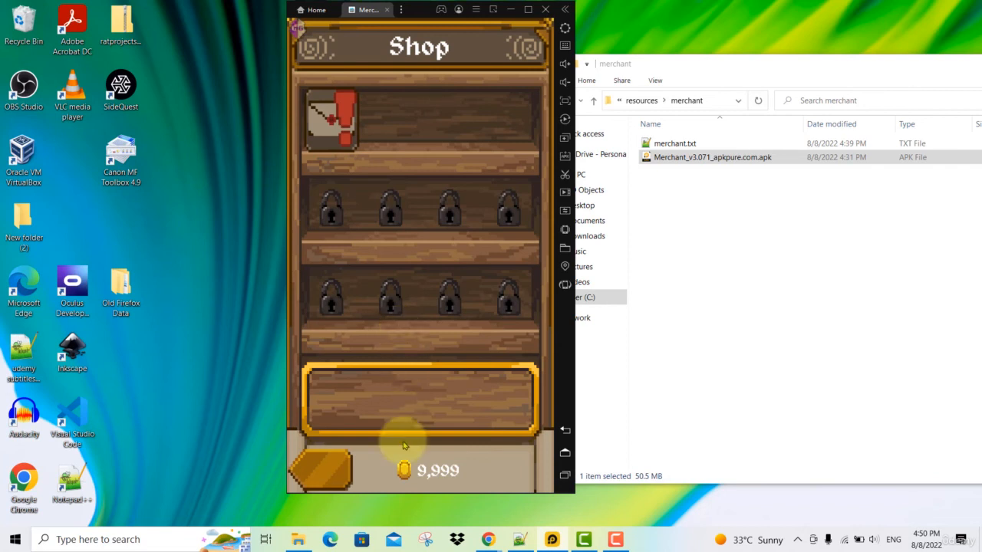
left_click(337, 135)
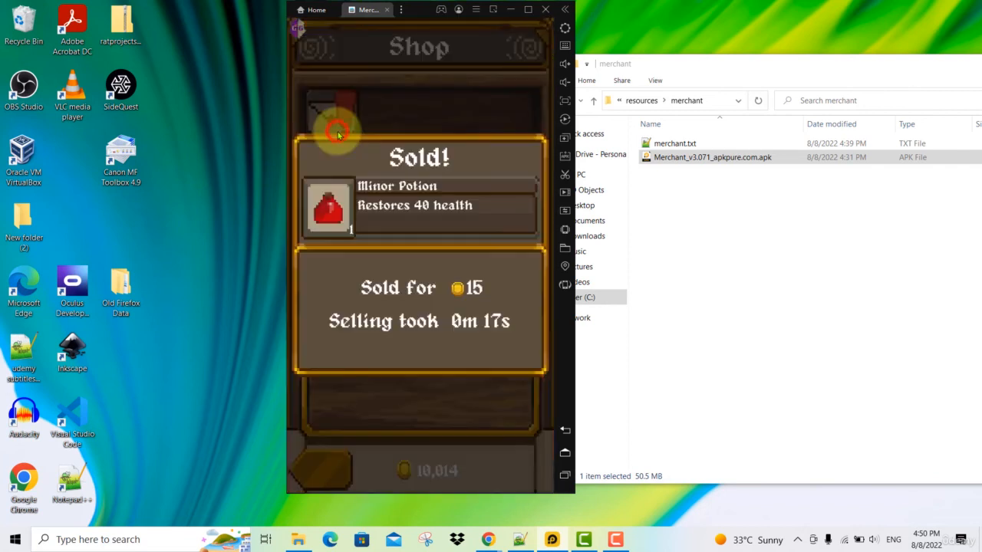
mouse_move(466, 304)
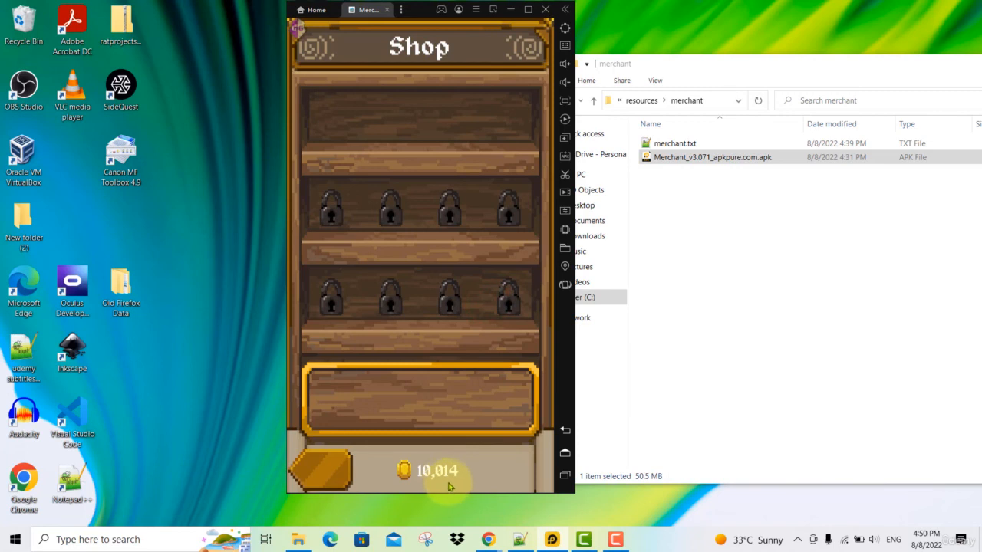
mouse_move(447, 488)
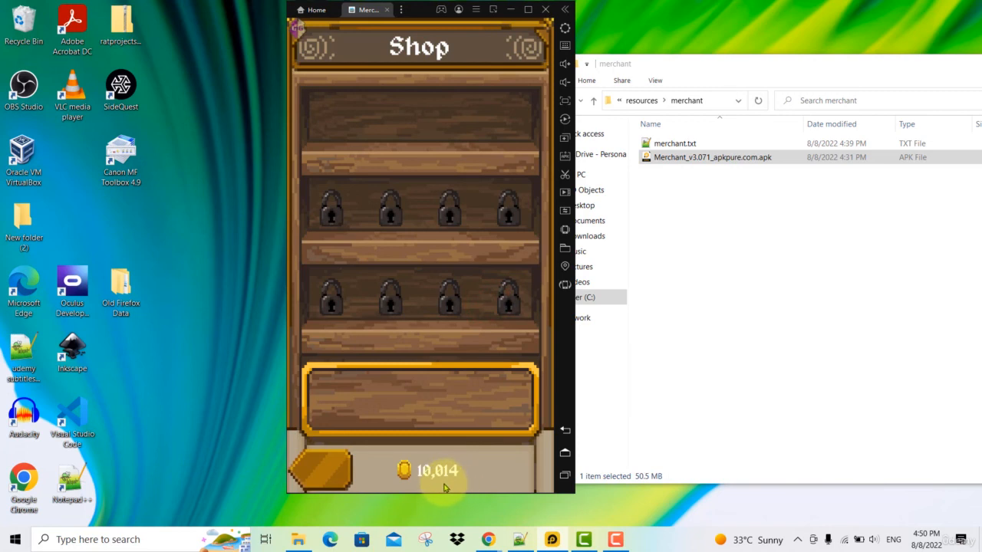
mouse_move(472, 441)
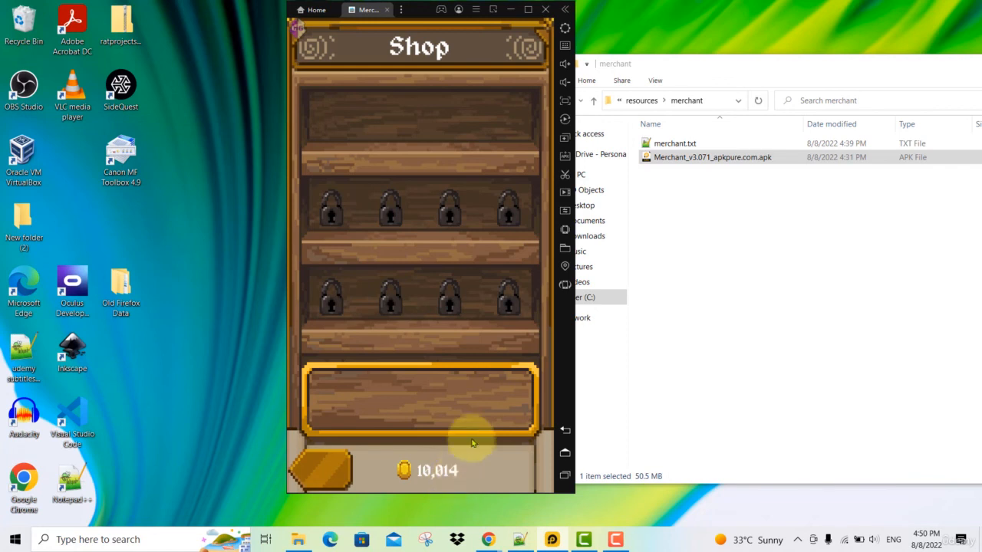